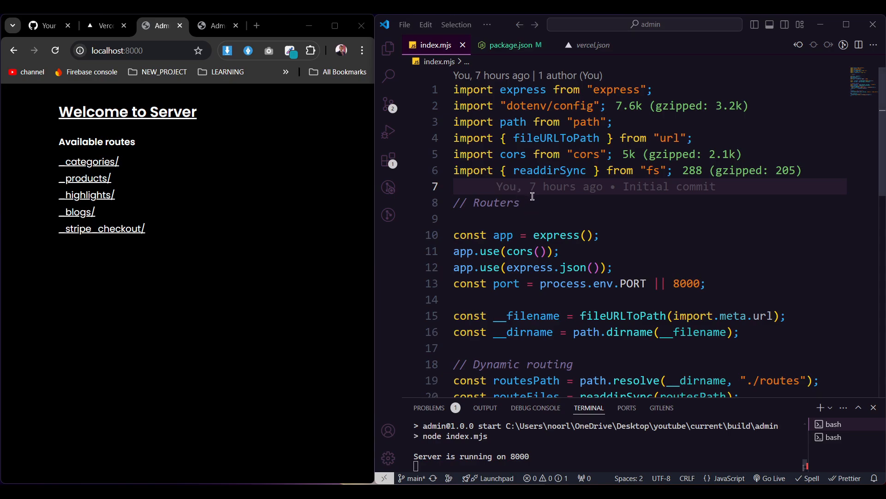
Review package.json, noting the express and stripe dependencies
scroll("down", 3)
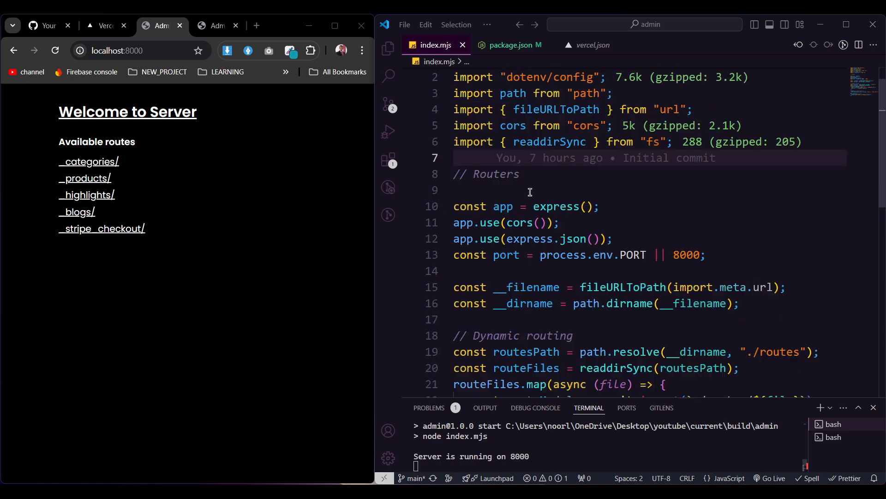
left_click(508, 46)
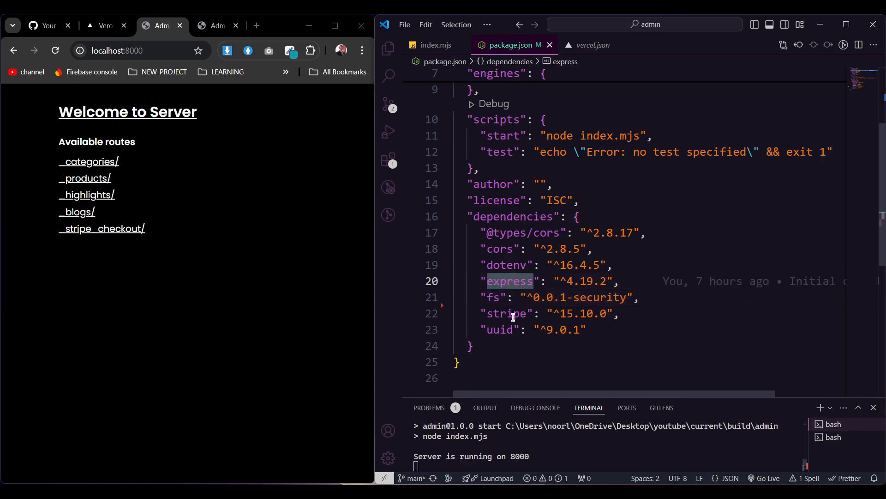
left_click(507, 313)
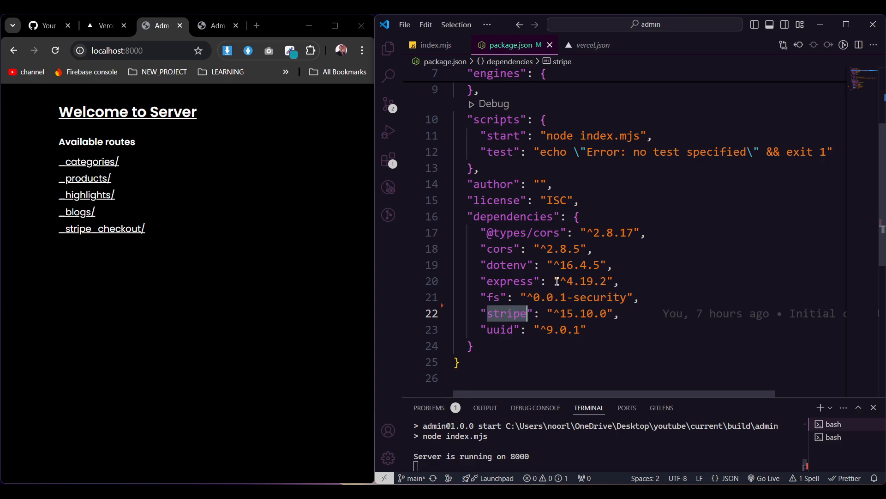
left_click(389, 48)
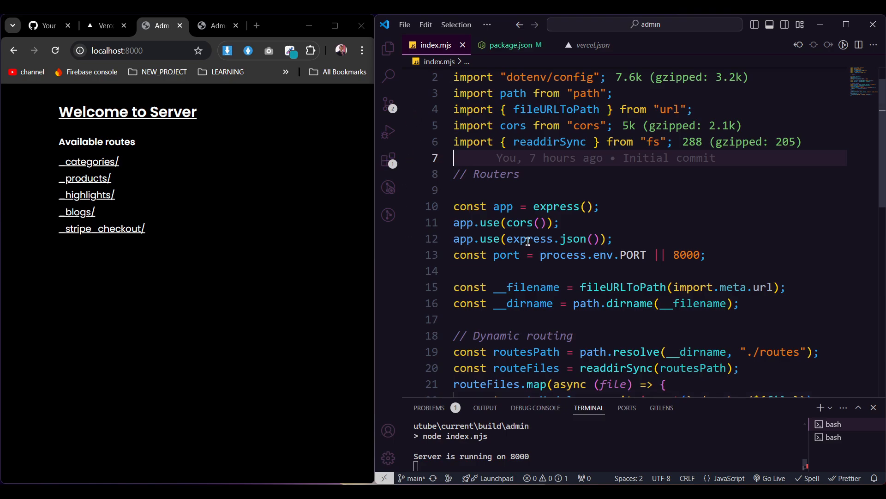
scroll("down", 3)
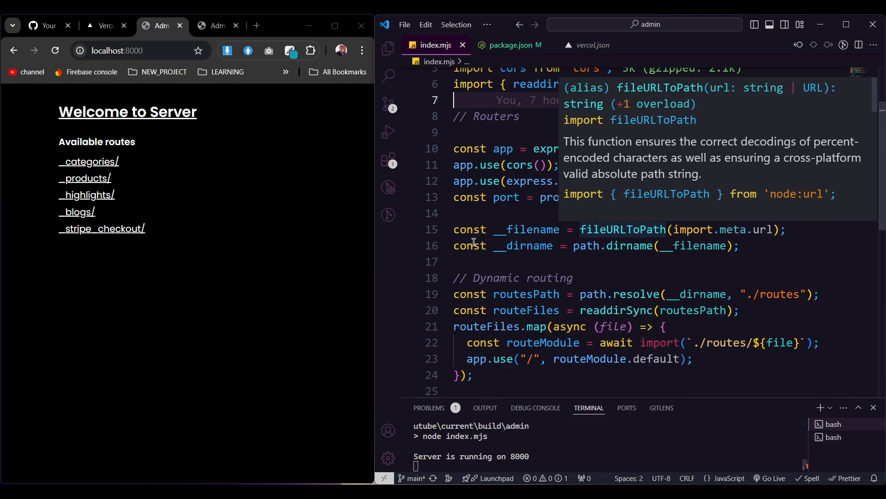
scroll("down", 3)
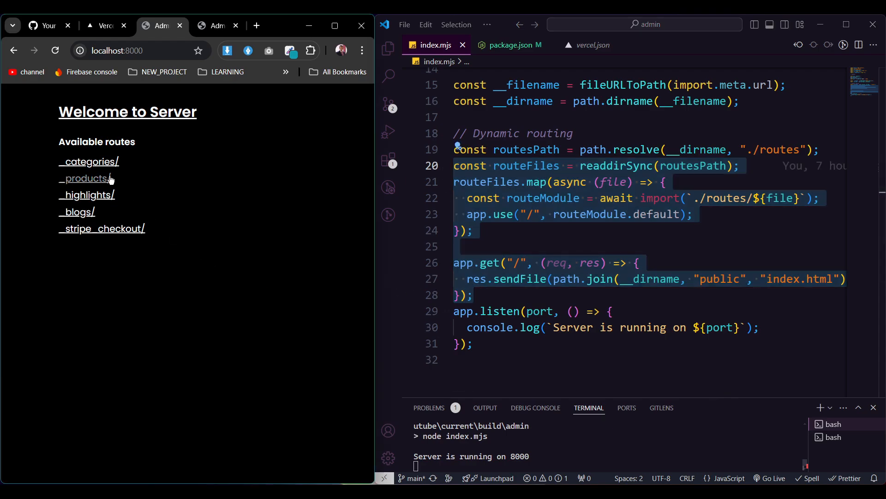
Load localhost:8000/products/2001 to see the Divoom speaker JSON from the local server
left_click(89, 161)
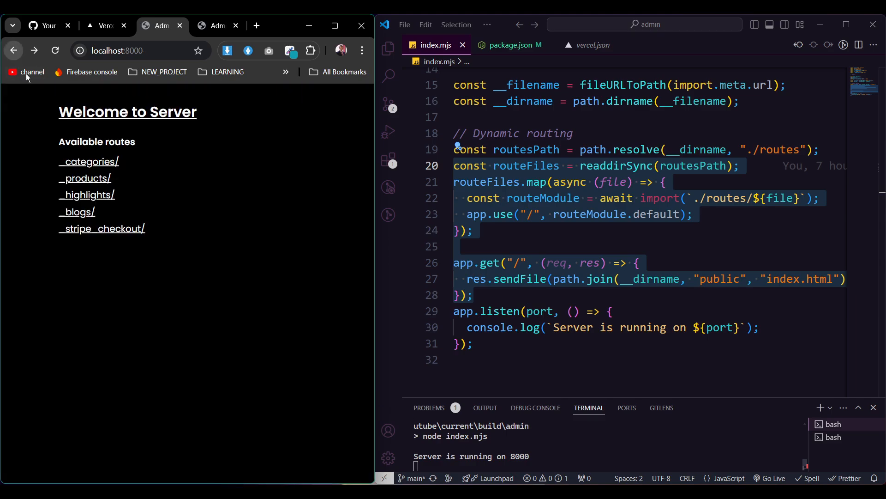
left_click(89, 178)
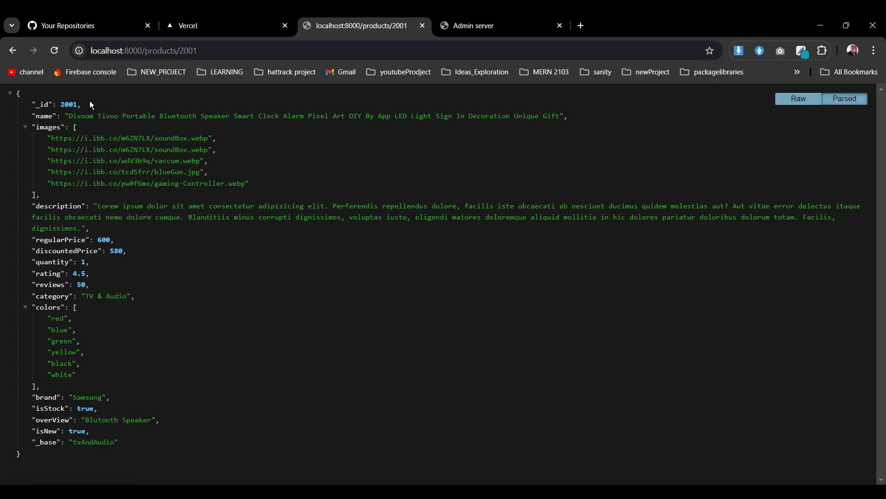
left_click(144, 50)
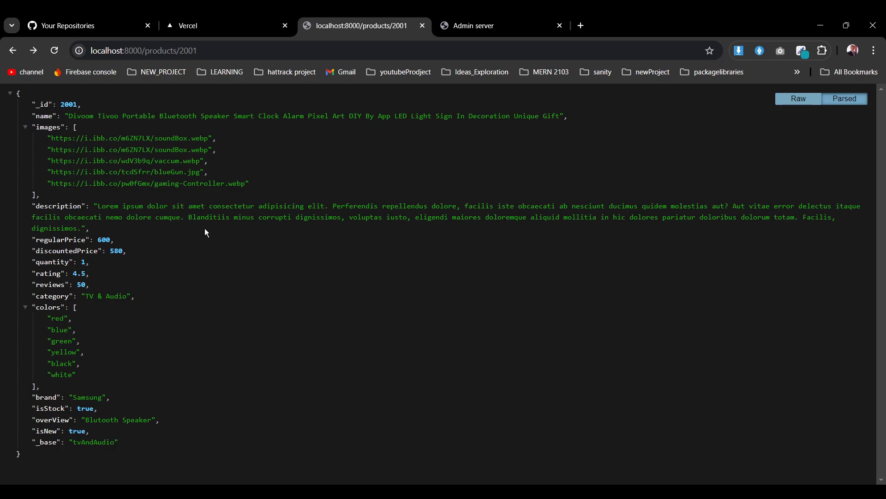
mouse_move(125, 301)
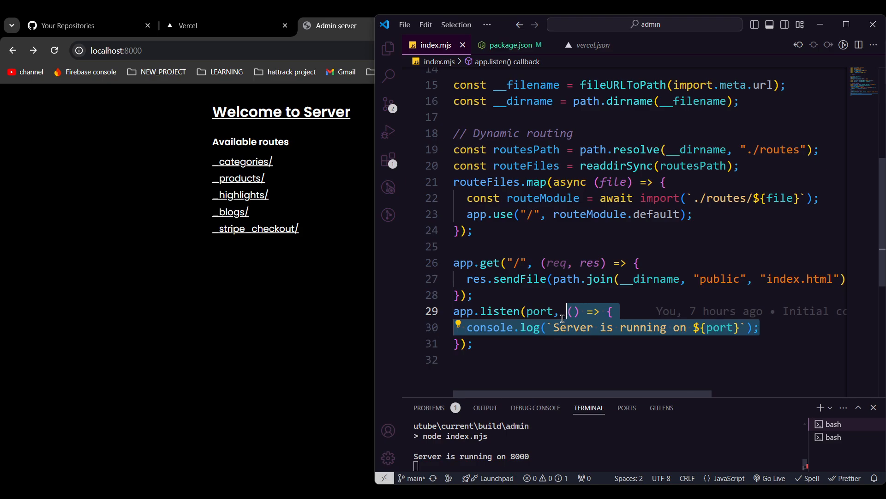
mouse_move(256, 228)
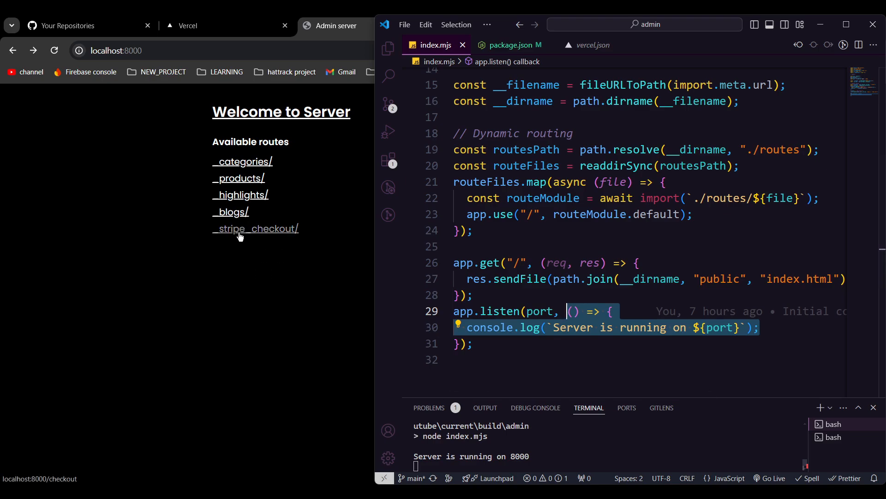
left_click(255, 228)
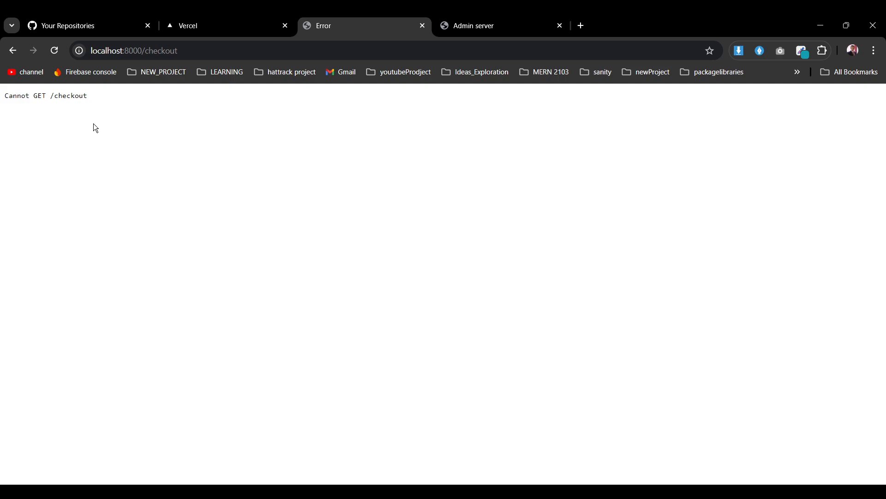
mouse_move(75, 107)
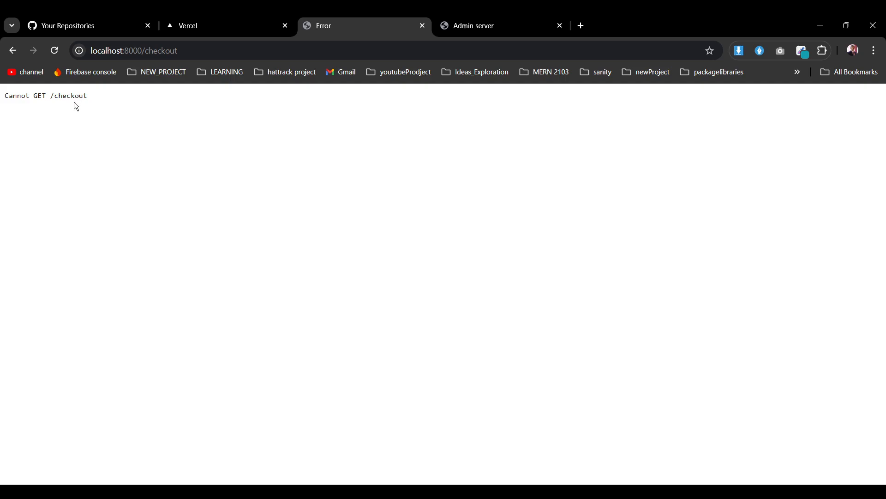
mouse_move(56, 127)
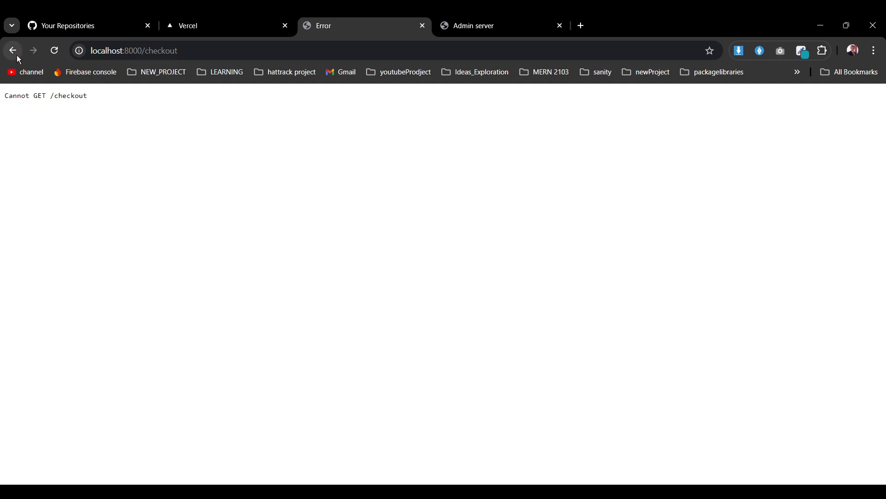
left_click(12, 50)
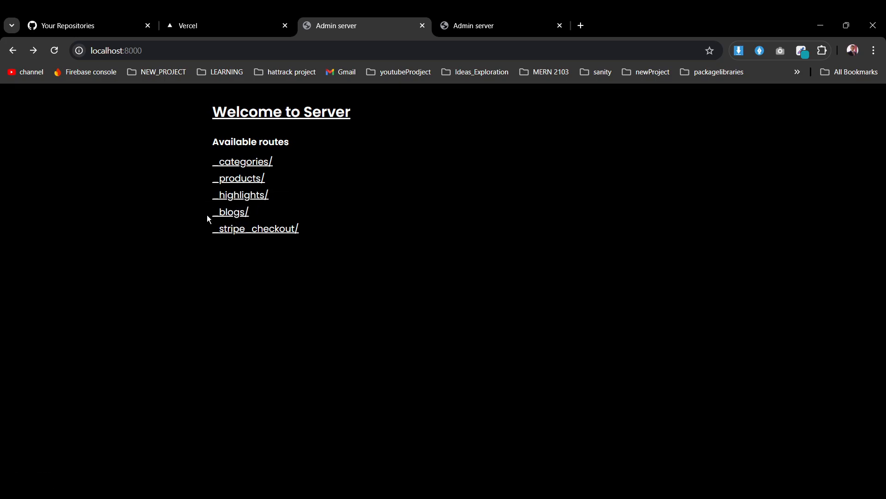
left_click(239, 194)
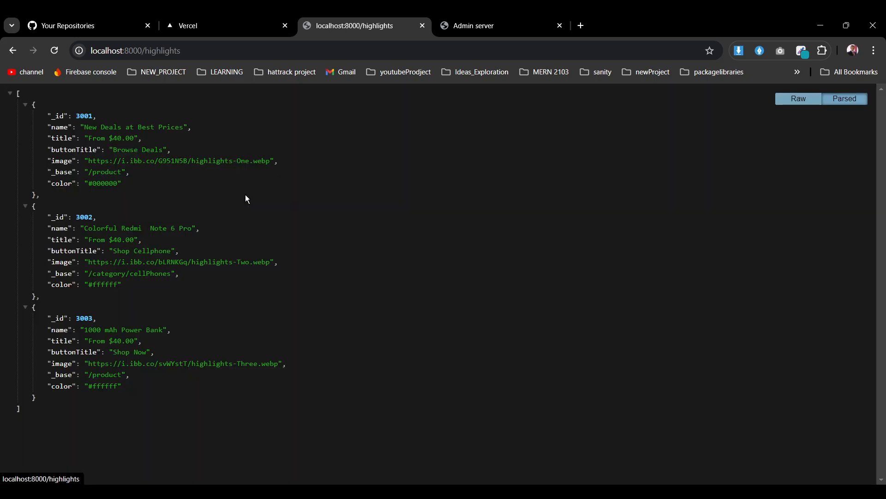
left_click(12, 50)
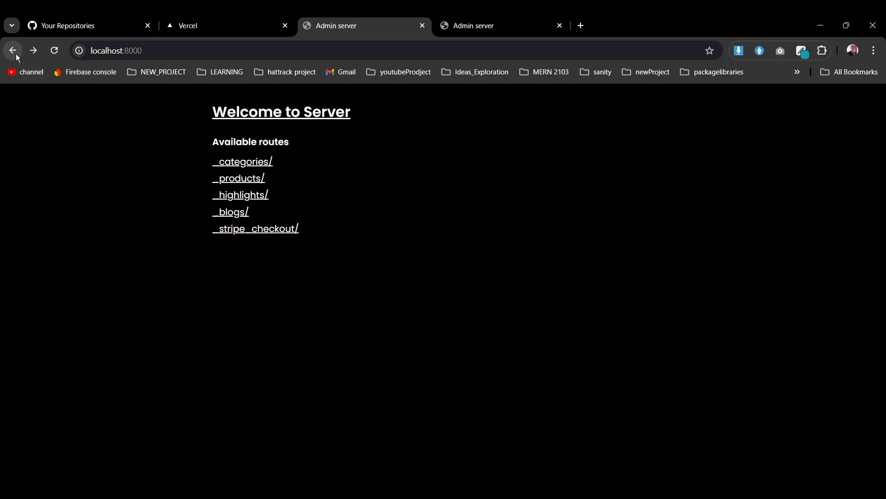
mouse_move(388, 77)
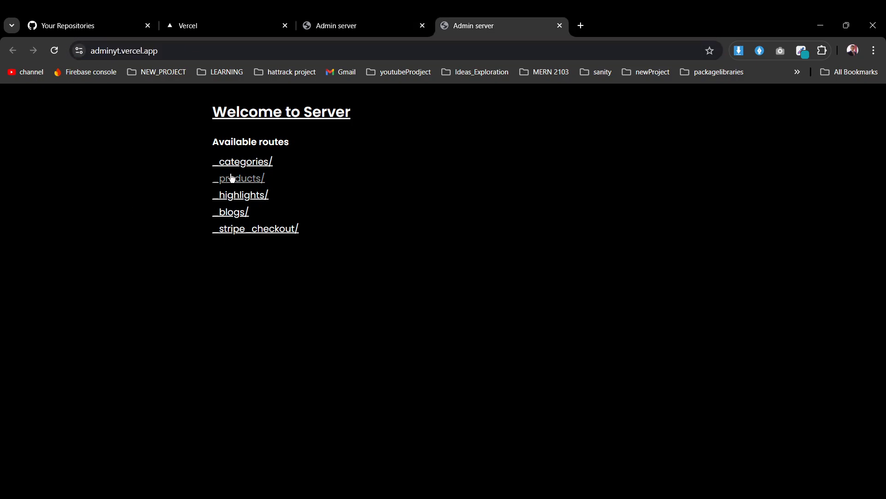
Request /products/2001 from adminyt.vercel.app to get the deployed product JSON
left_click(238, 177)
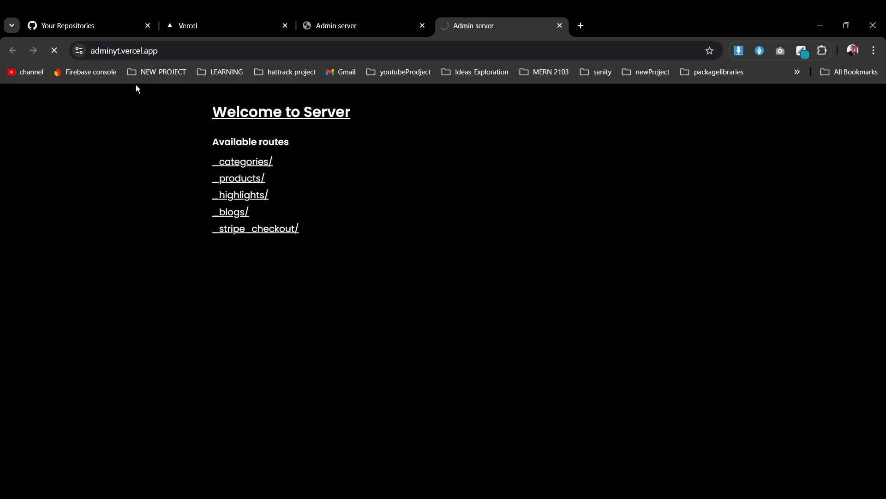
left_click(238, 178)
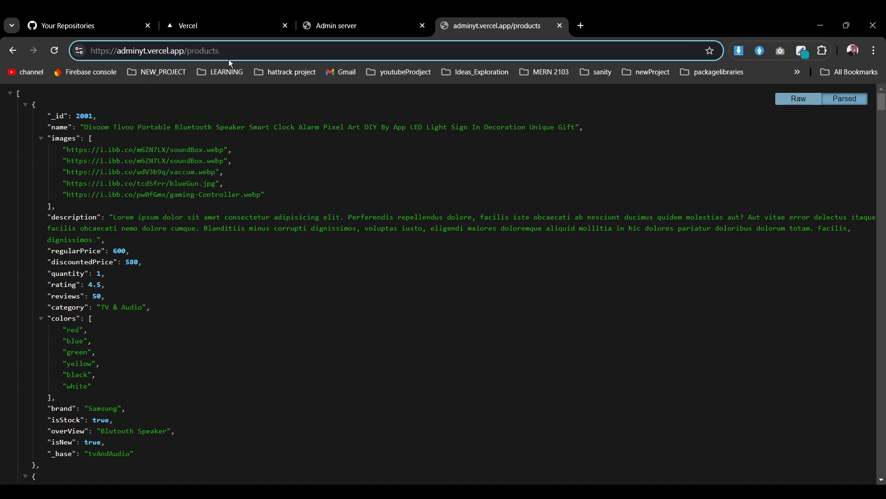
mouse_move(223, 90)
type("/2001")
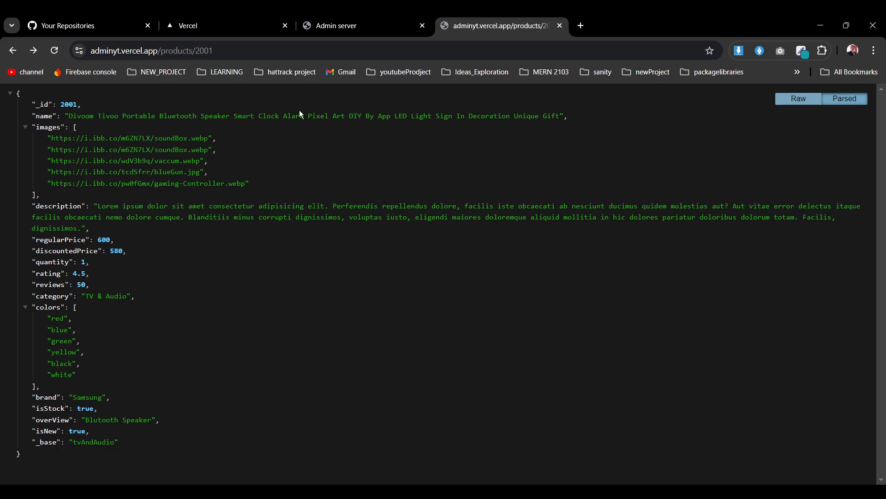
mouse_move(508, 160)
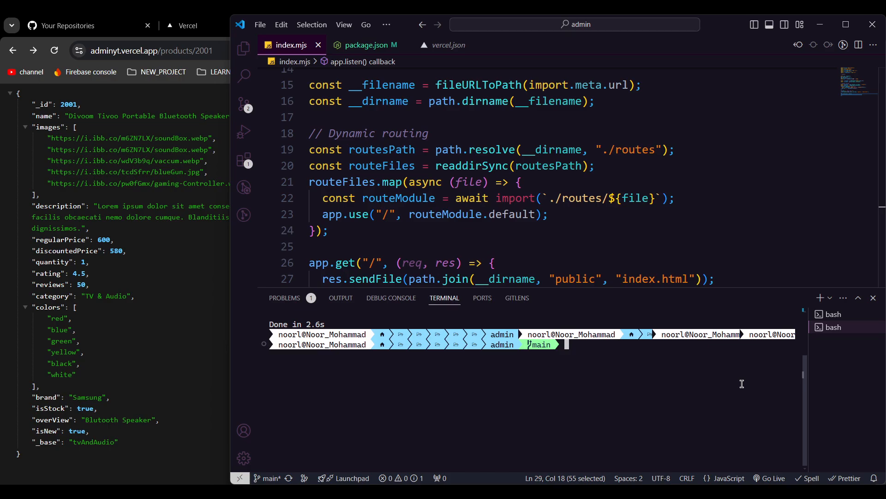
Start entering git status in the project's terminal
type("git stat")
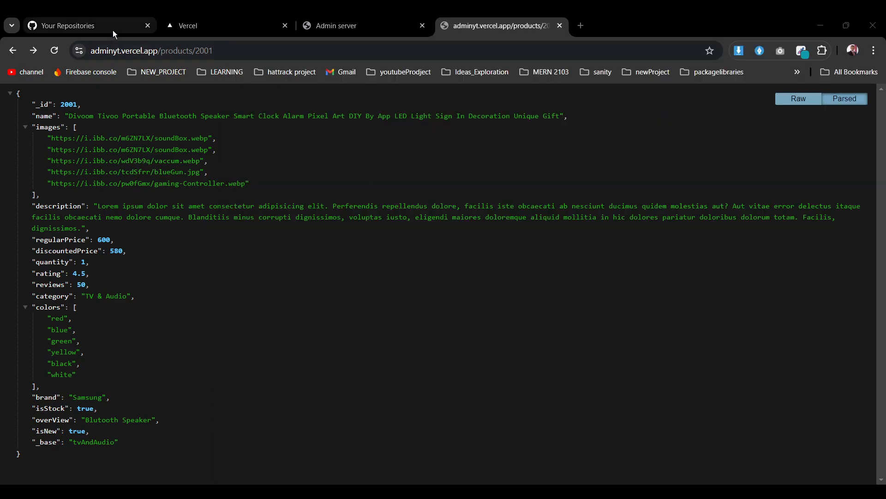
Bring up the private adminyt repository on GitHub with its project files
left_click(88, 26)
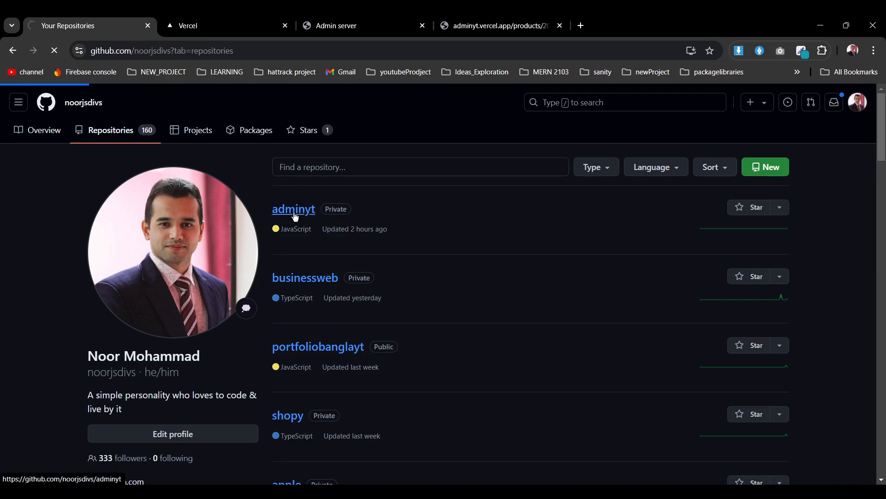
left_click(294, 209)
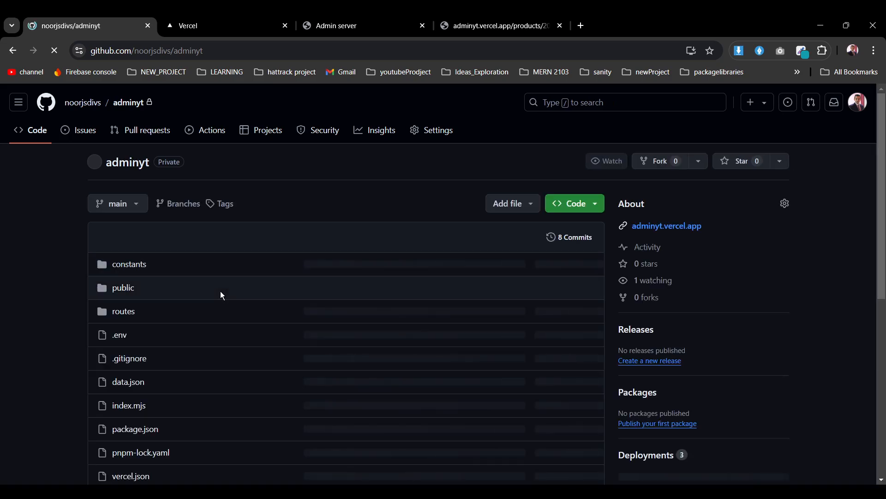
left_click(605, 160)
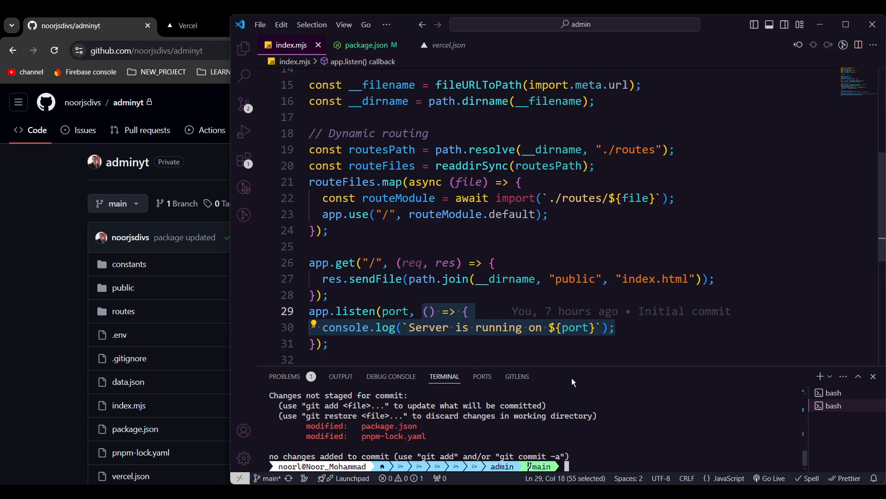
Stage the changes, commit them as 'updated' and push to the adminyt main branch
type("git add .")
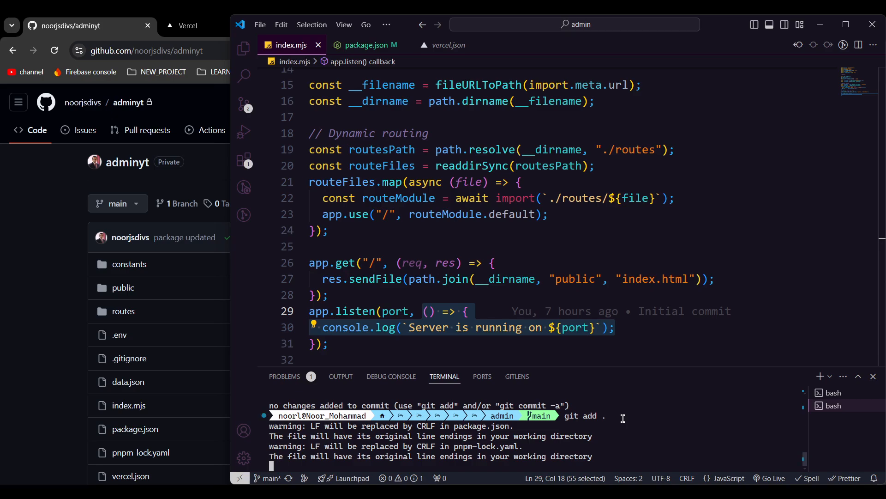
type("git commit -")
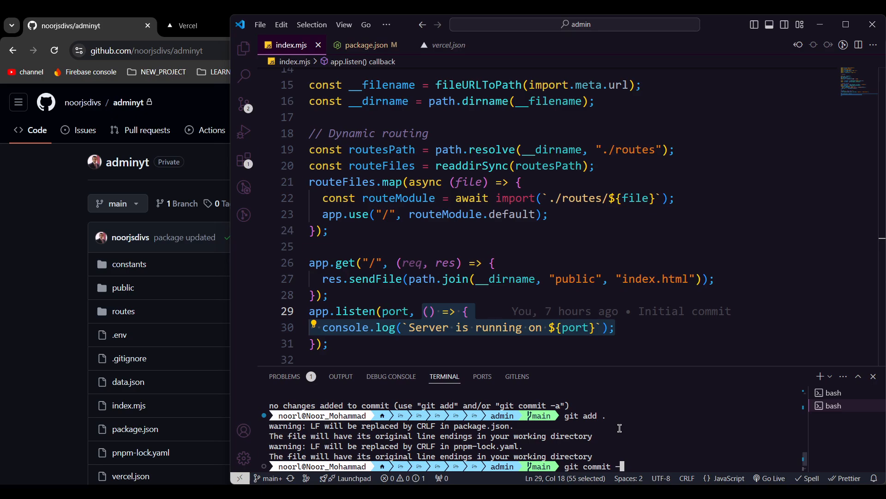
type("m '")
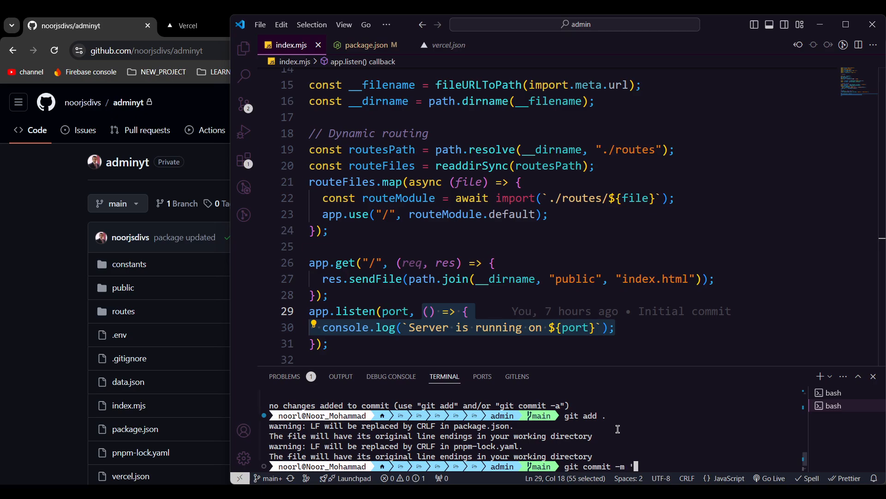
type("updated")
type("git push")
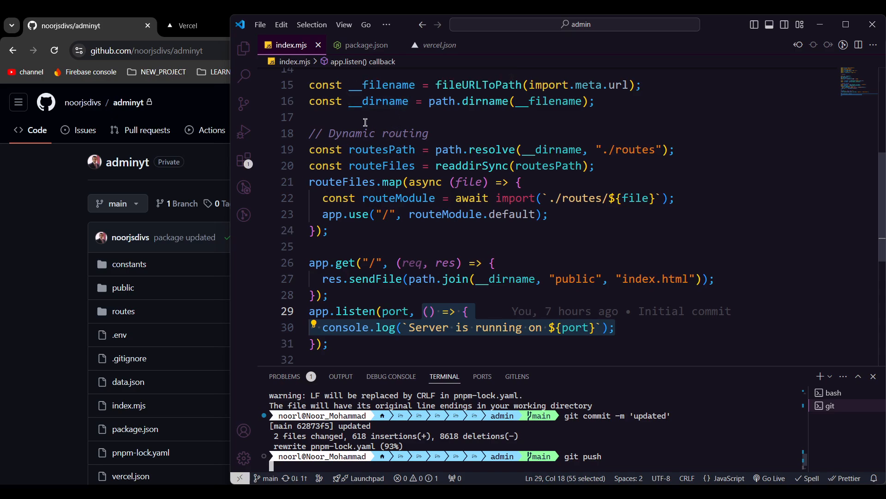
left_click(244, 49)
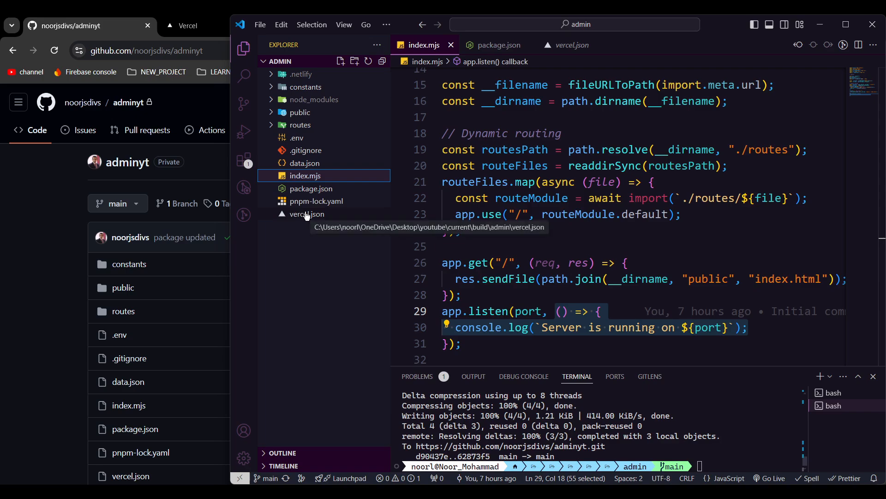
mouse_move(311, 219)
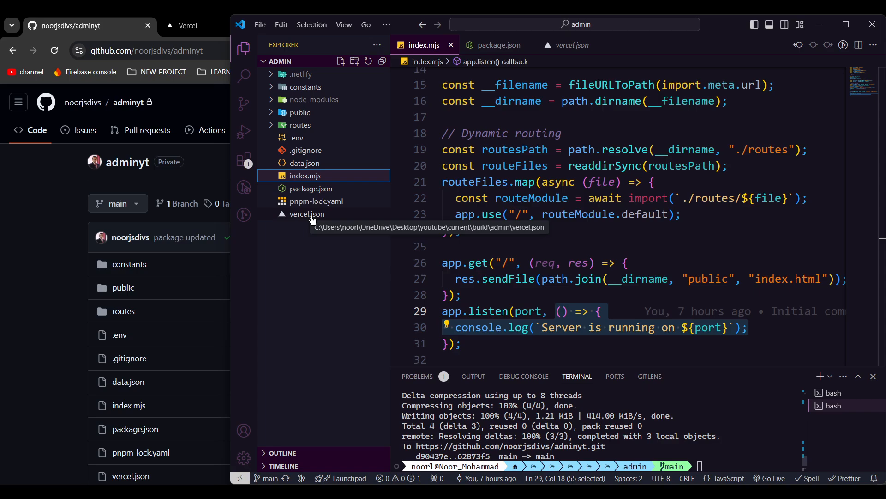
left_click(308, 213)
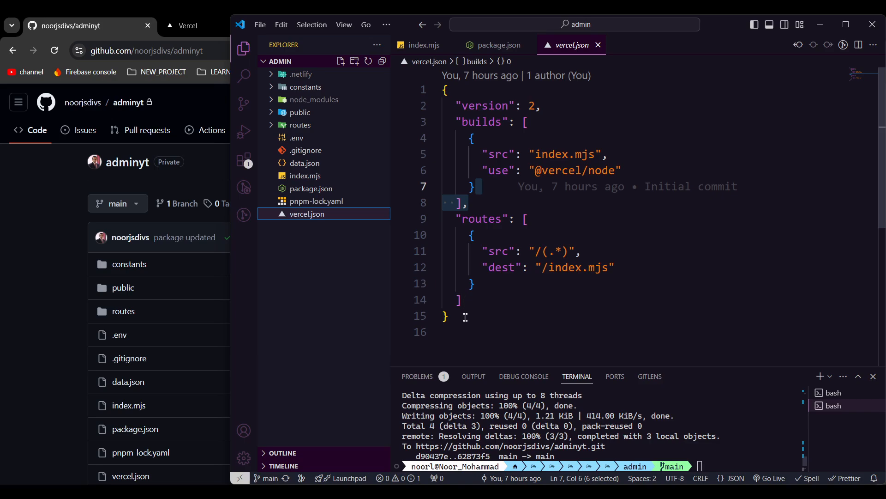
left_click(541, 105)
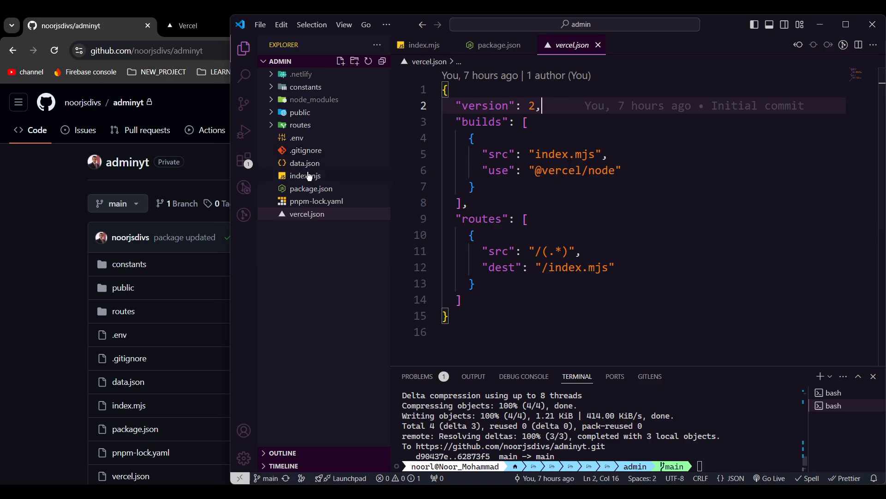
left_click(305, 175)
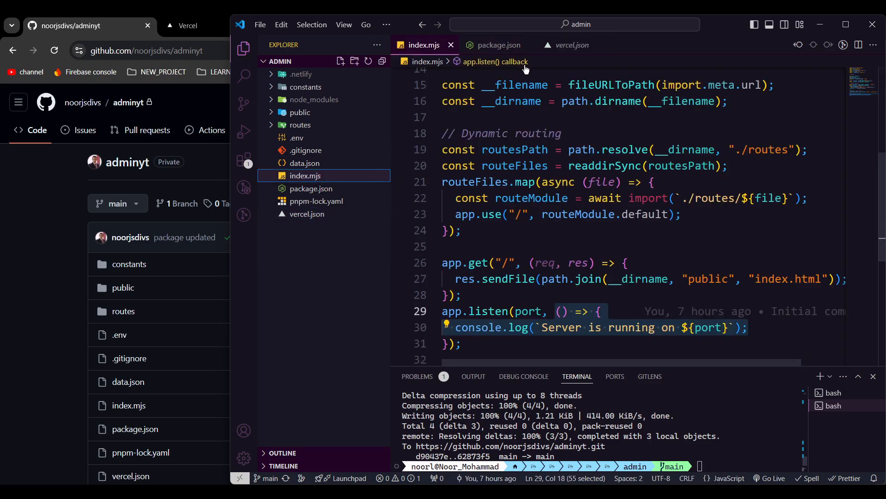
left_click(570, 44)
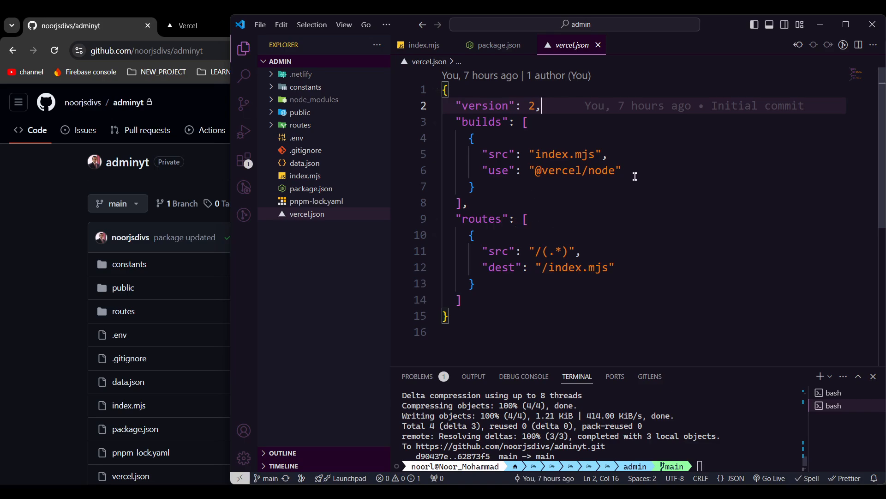
double_click(573, 170)
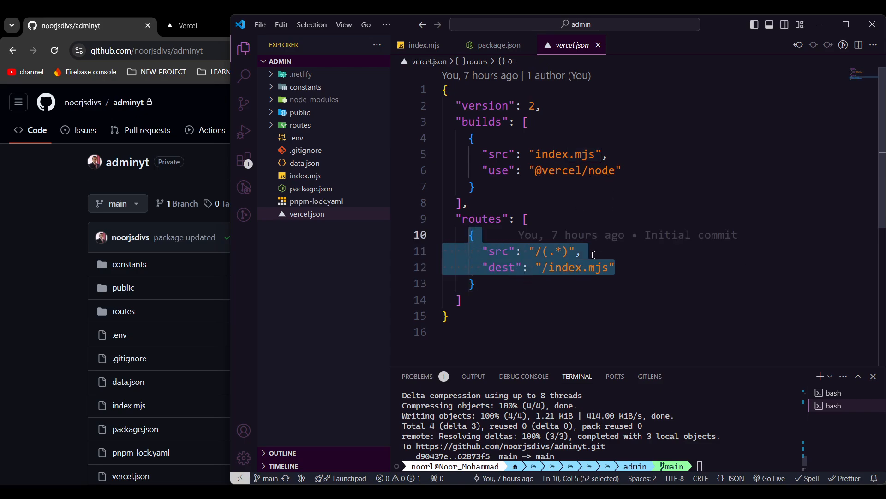
mouse_move(339, 194)
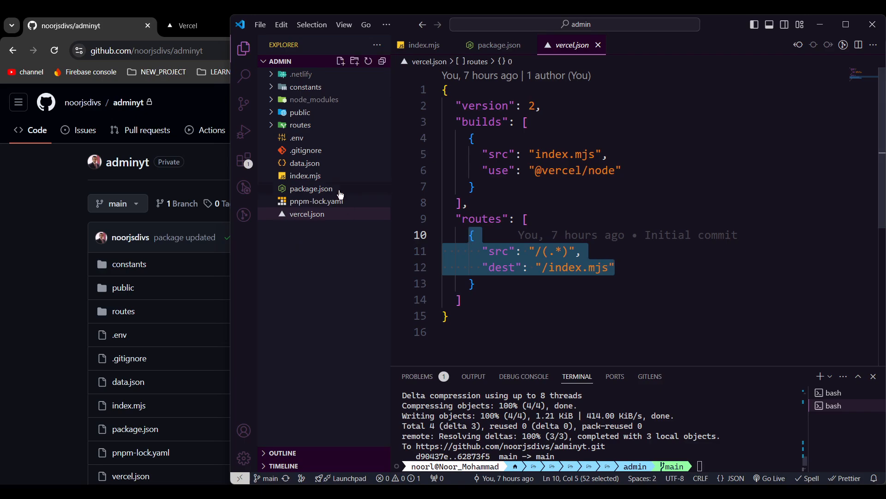
mouse_move(64, 225)
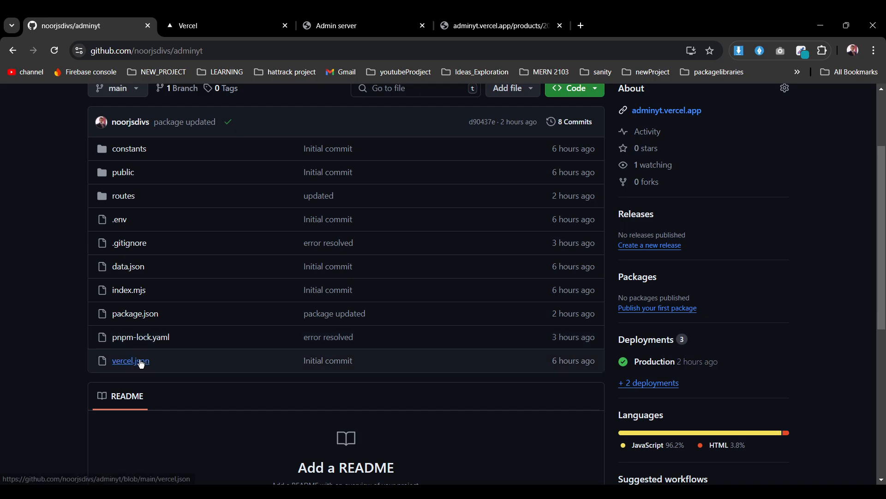
mouse_move(107, 200)
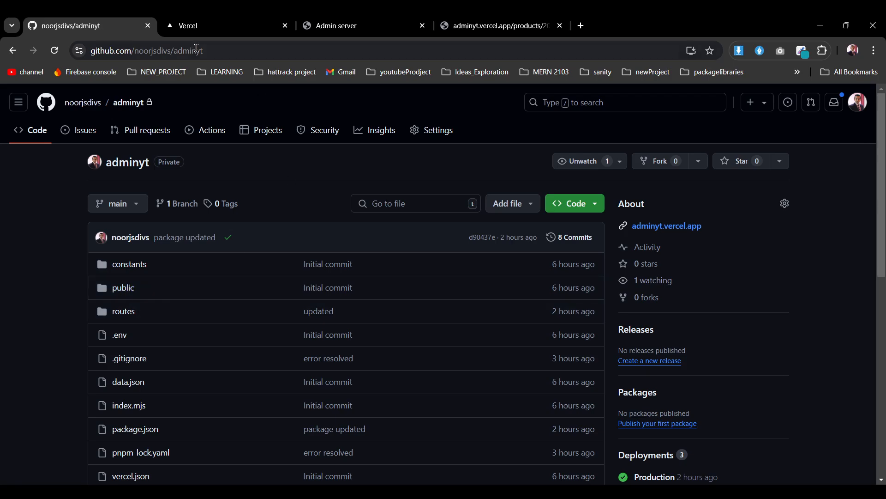
Switch to the Vercel dashboard listing the adminyt project
left_click(223, 26)
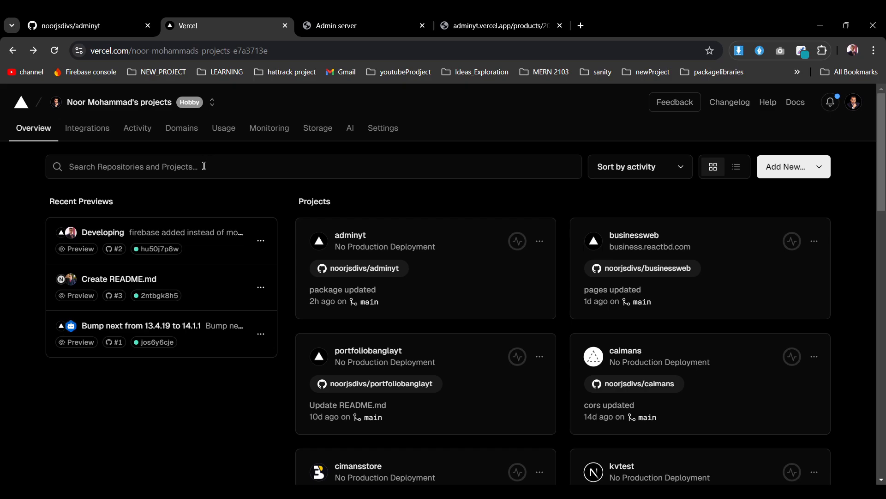
mouse_move(794, 166)
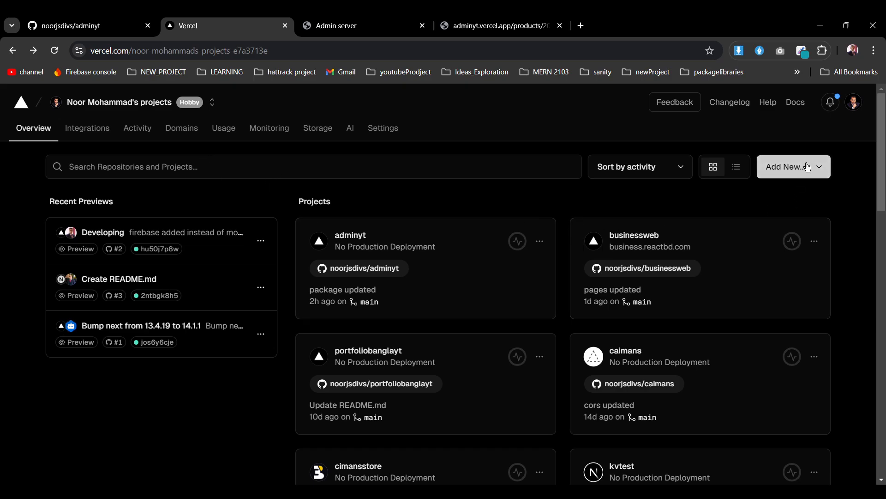
mouse_move(806, 170)
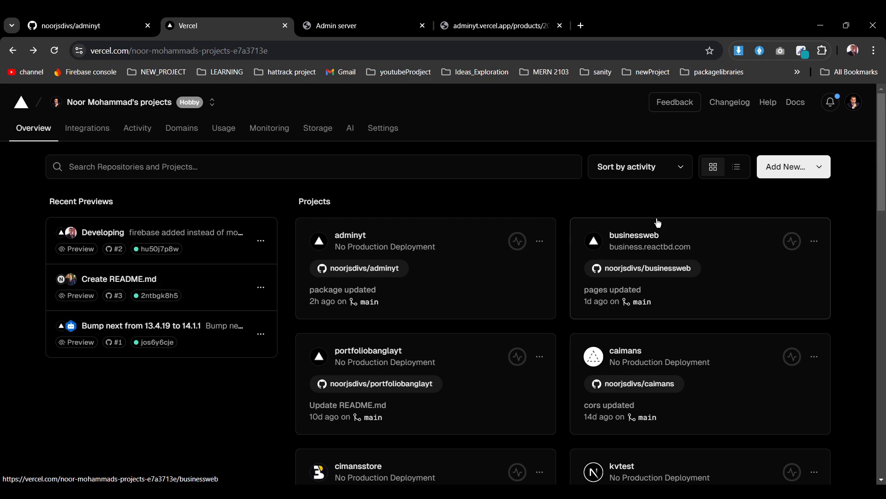
mouse_move(737, 201)
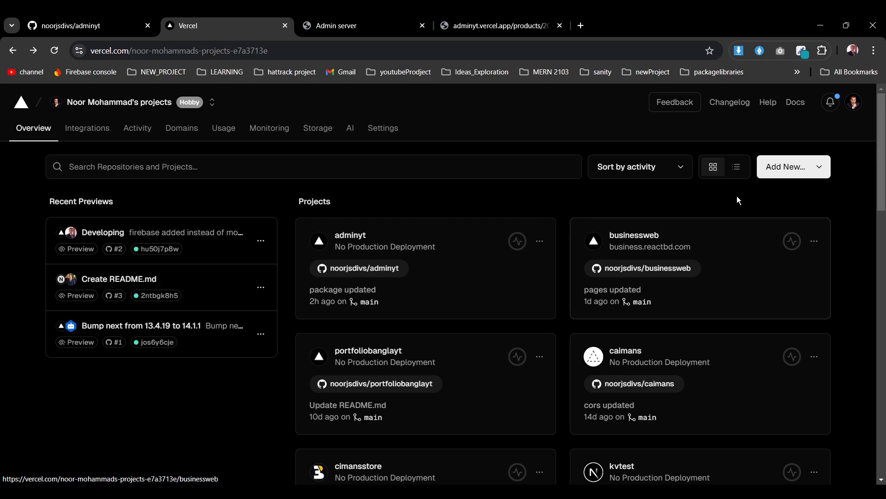
mouse_move(734, 215)
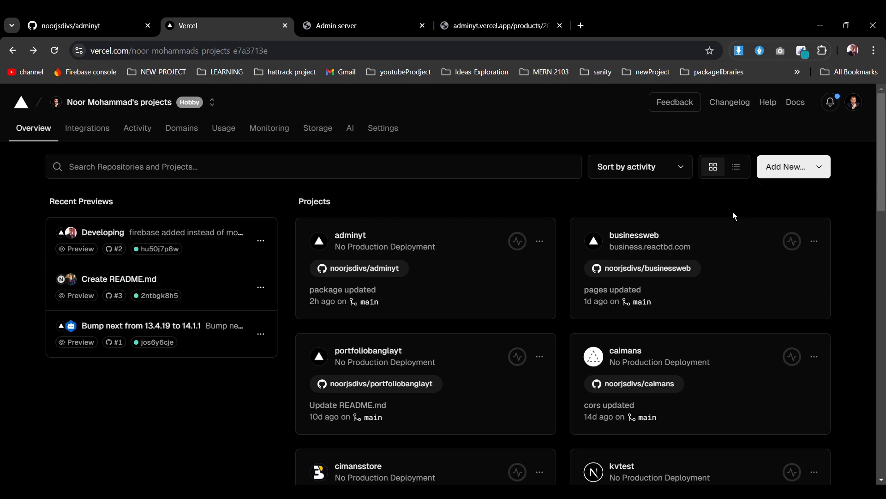
mouse_move(537, 193)
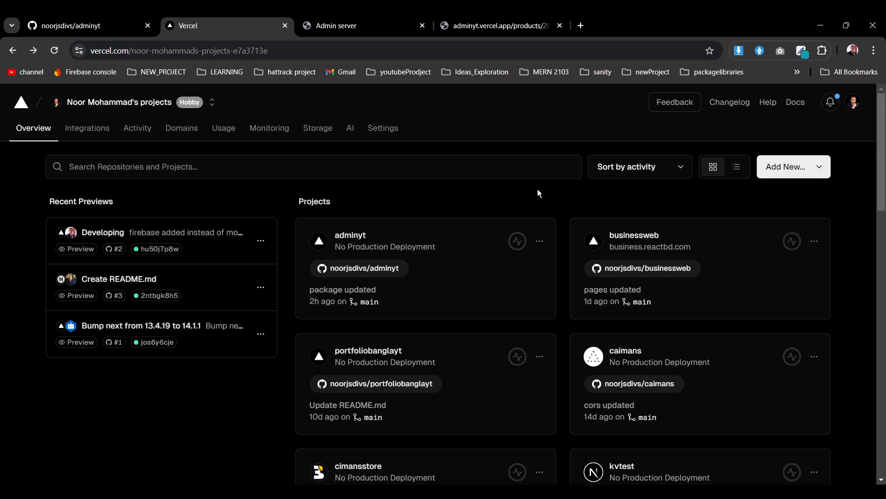
Start a new Vercel project to reach the Git repository import page
left_click(787, 166)
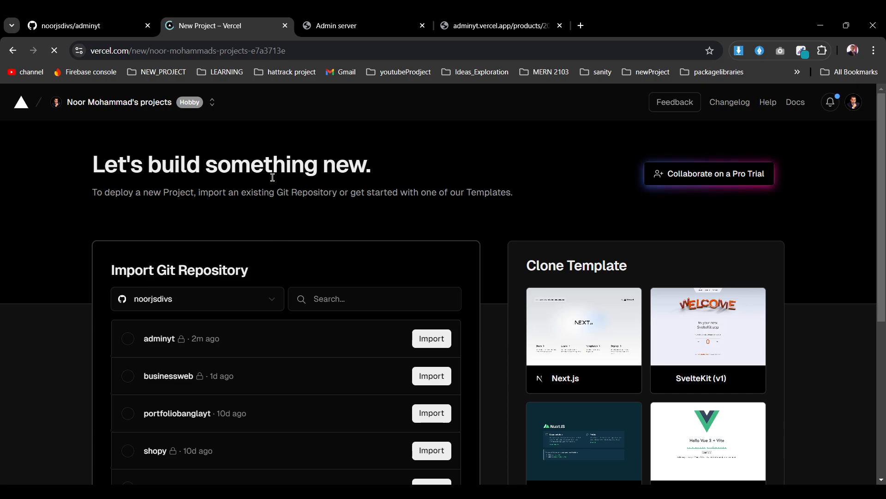
scroll("down", 3)
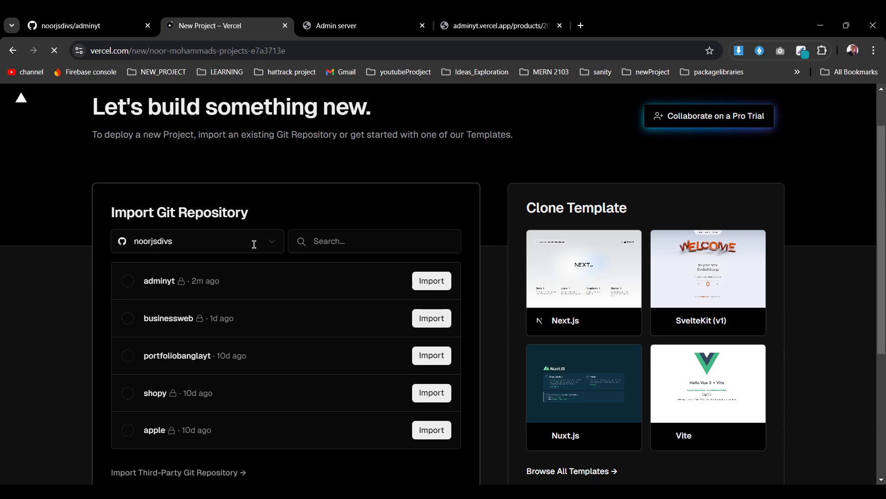
left_click(196, 241)
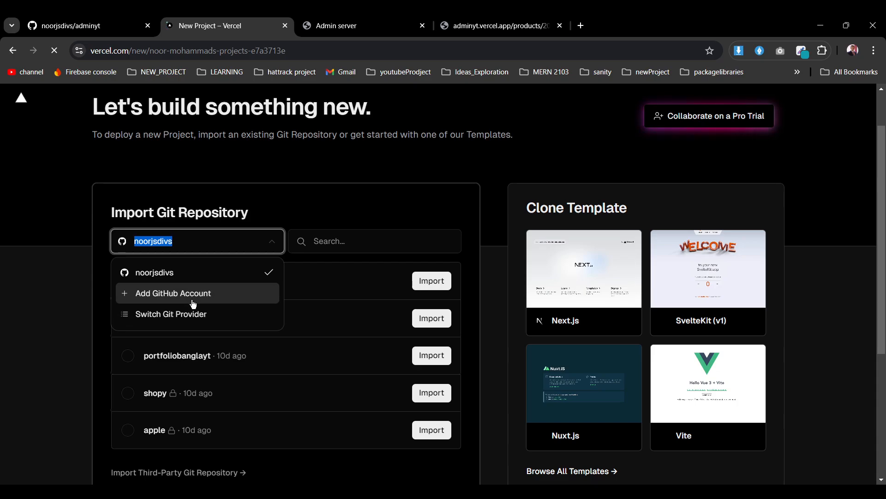
mouse_move(195, 317)
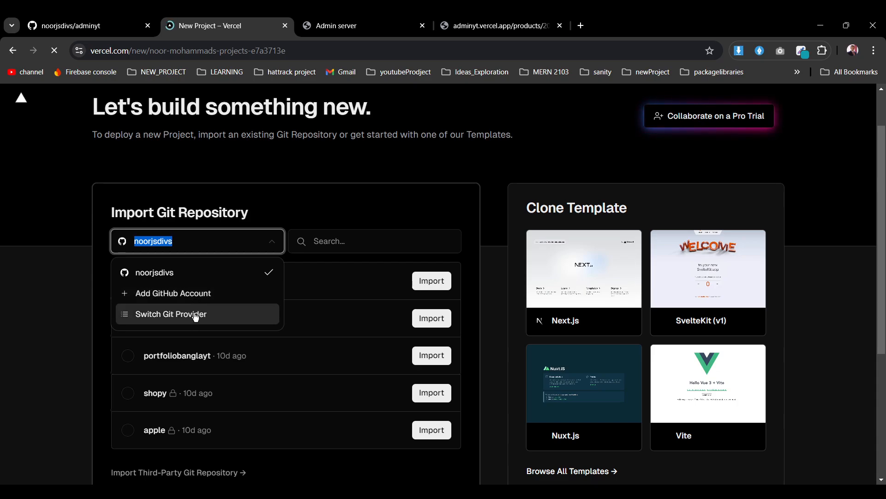
left_click(153, 271)
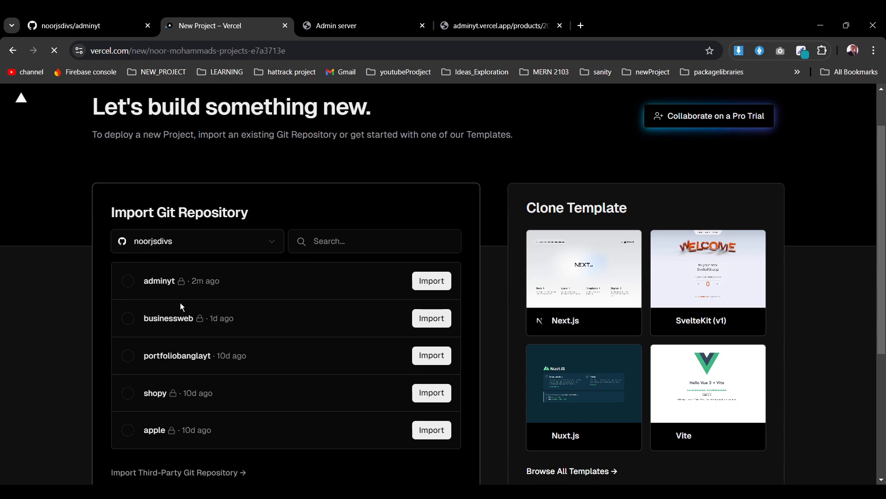
left_click(85, 26)
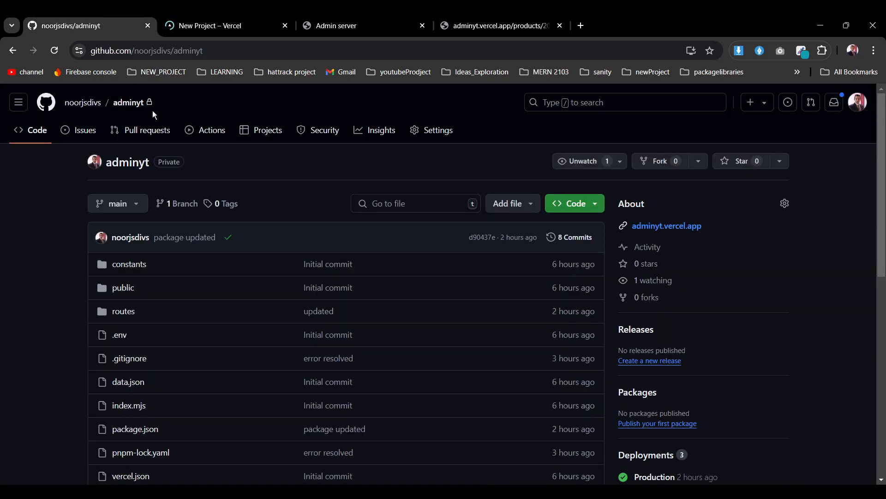
left_click(218, 26)
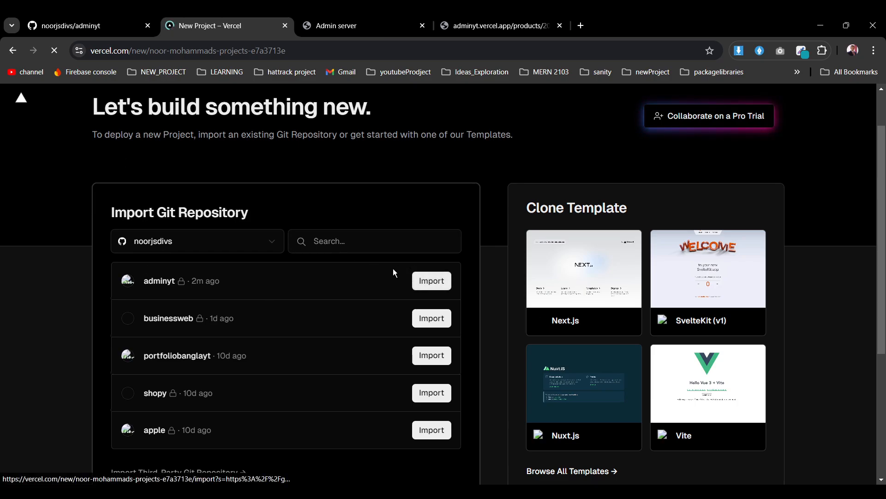
Import the adminyt repository and name the new project adminyt2, framework Other
left_click(432, 280)
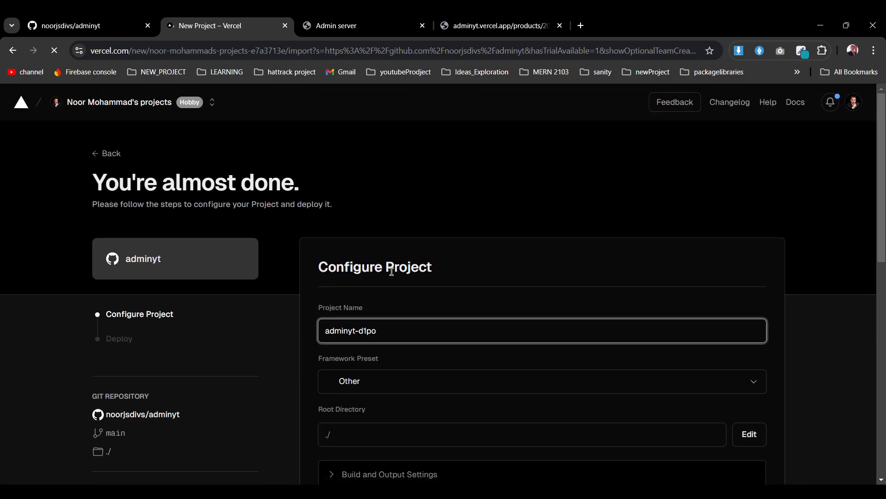
scroll("down", 3)
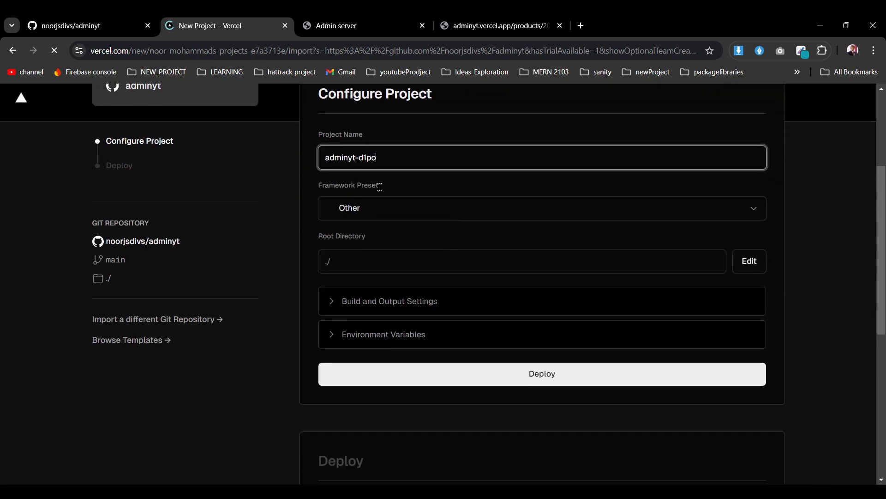
left_click(364, 25)
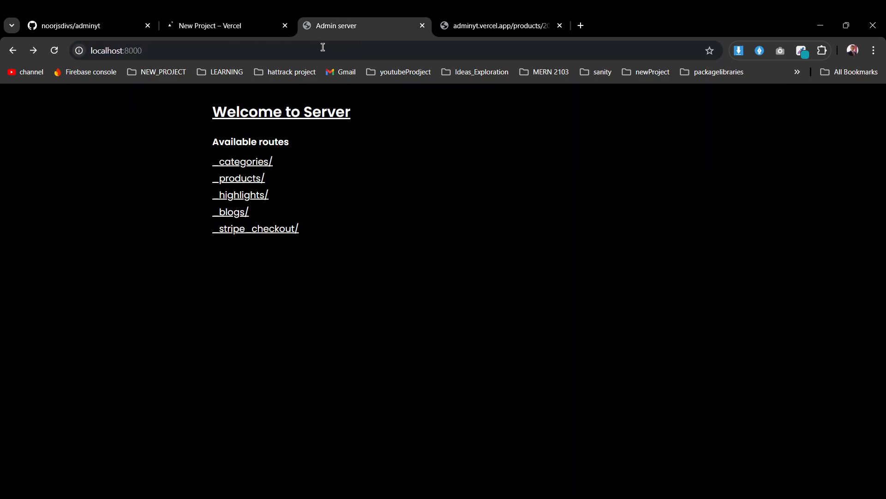
left_click(499, 26)
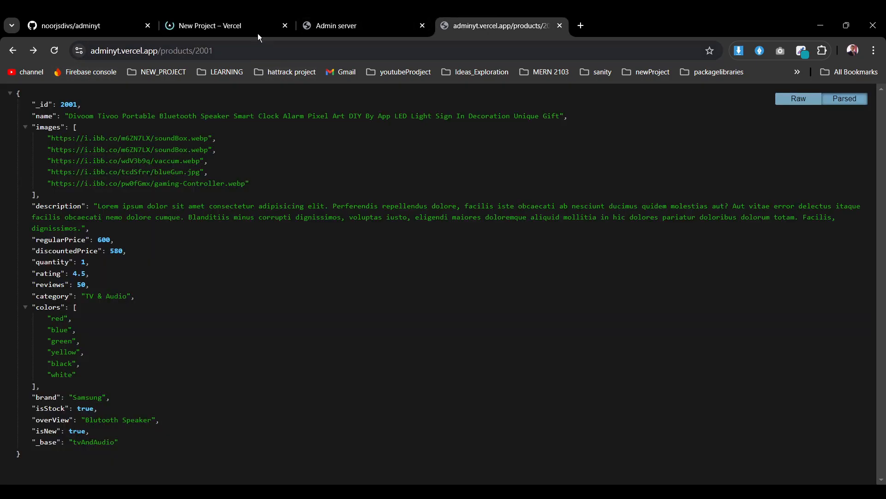
left_click(218, 25)
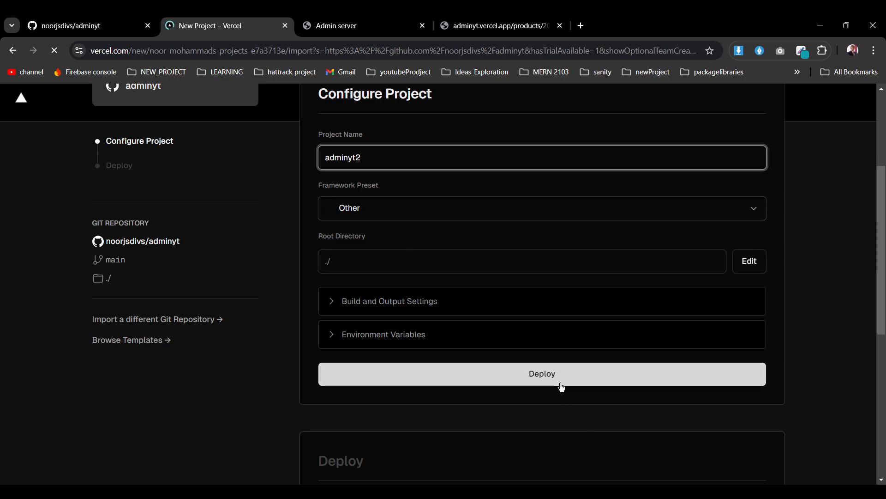
Deploy adminyt2 from main and follow the build logs to the Congratulations page
left_click(541, 373)
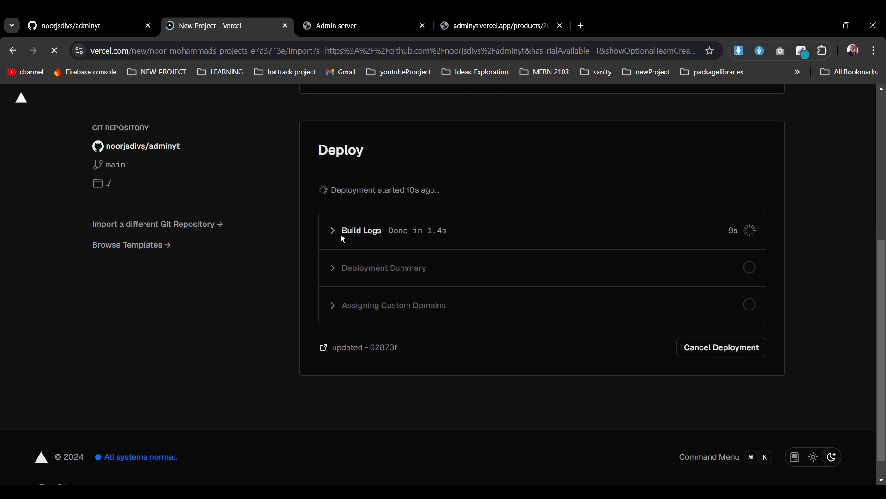
left_click(333, 230)
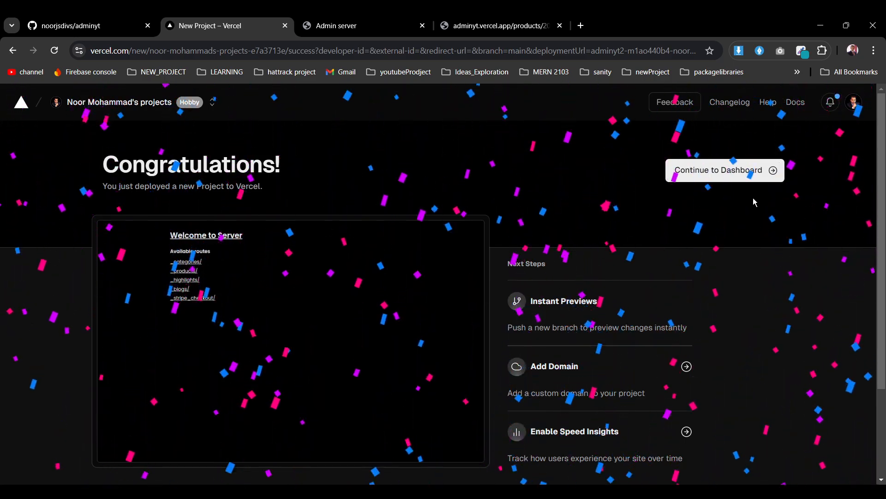
Continue to the adminyt2 dashboard, glance at the localhost page, and return to the project overview
left_click(718, 170)
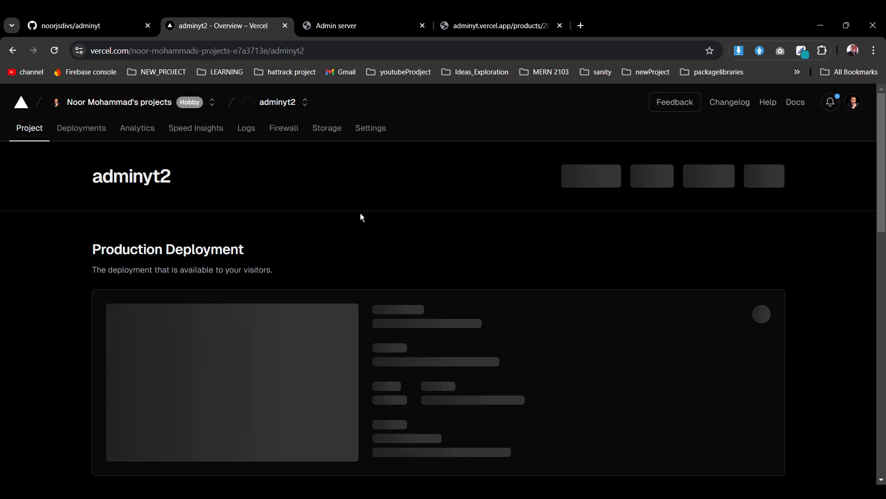
left_click(358, 26)
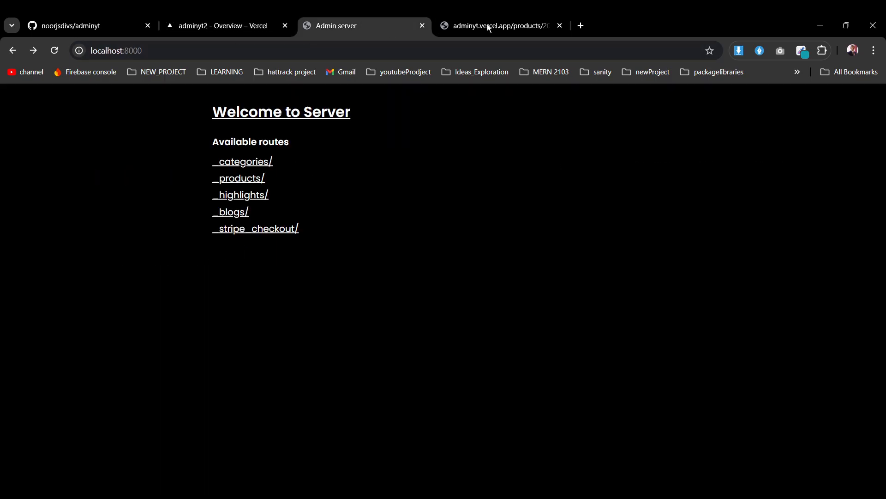
left_click(498, 26)
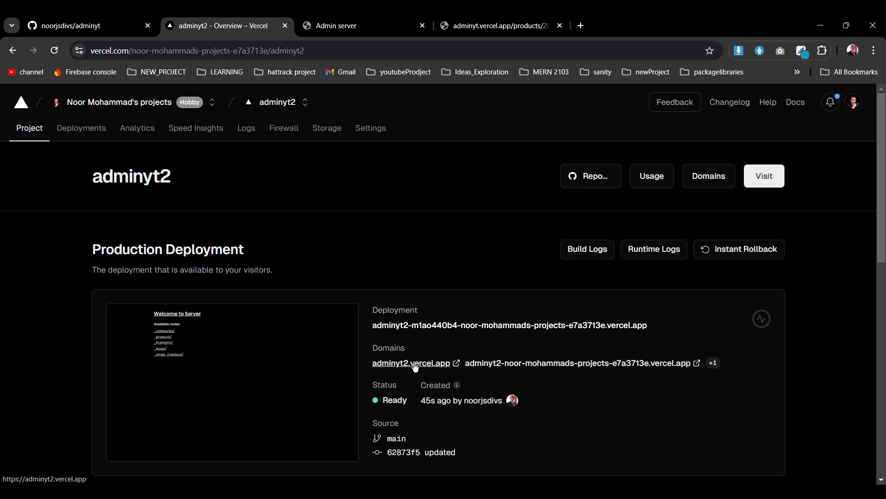
View adminyt2.vercel.app/products JSON in Chrome, select its URL, and start a new item in Postman
left_click(410, 362)
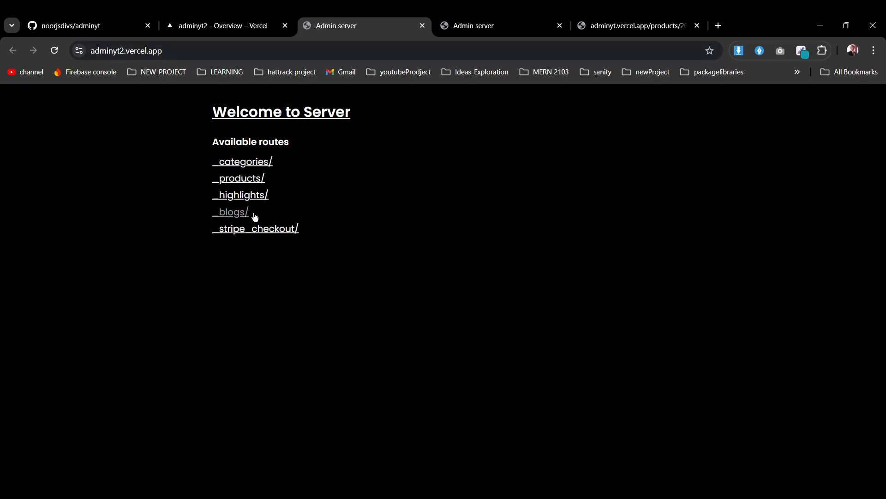
left_click(238, 178)
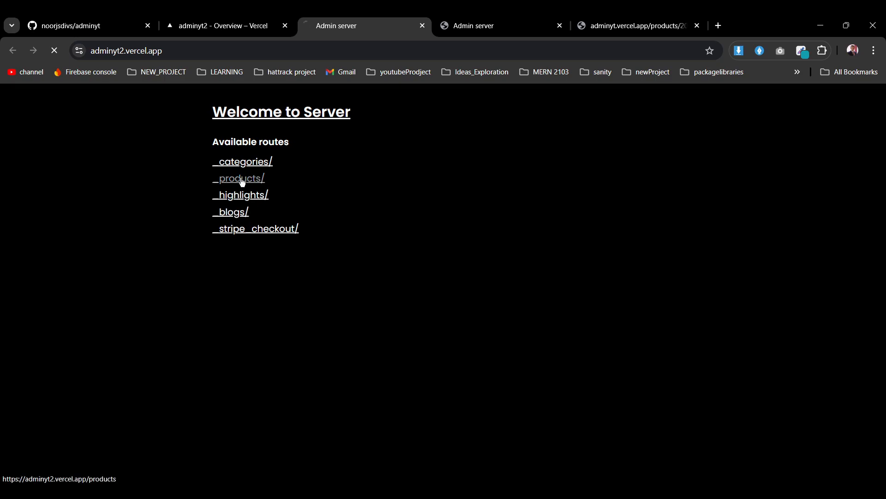
left_click(238, 178)
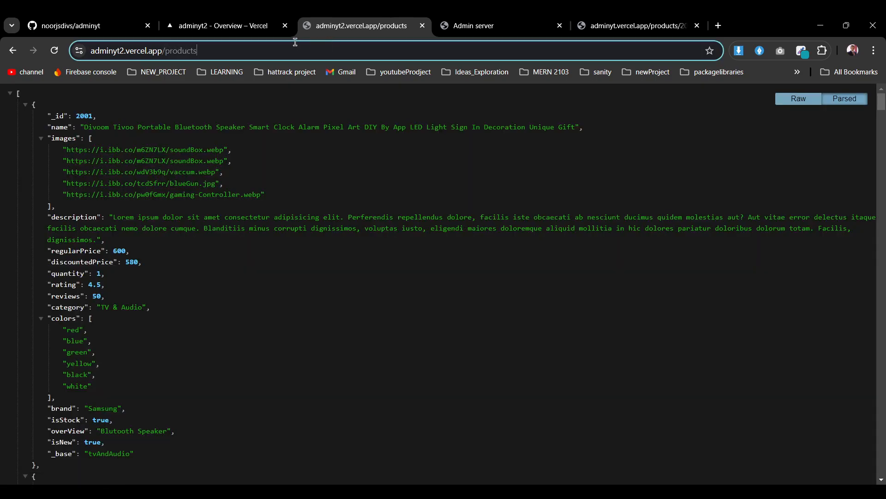
left_click(141, 50)
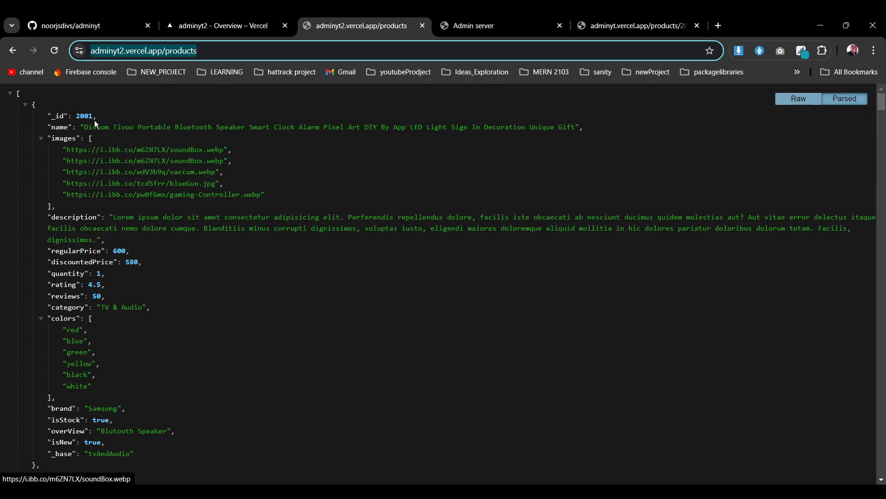
mouse_move(55, 182)
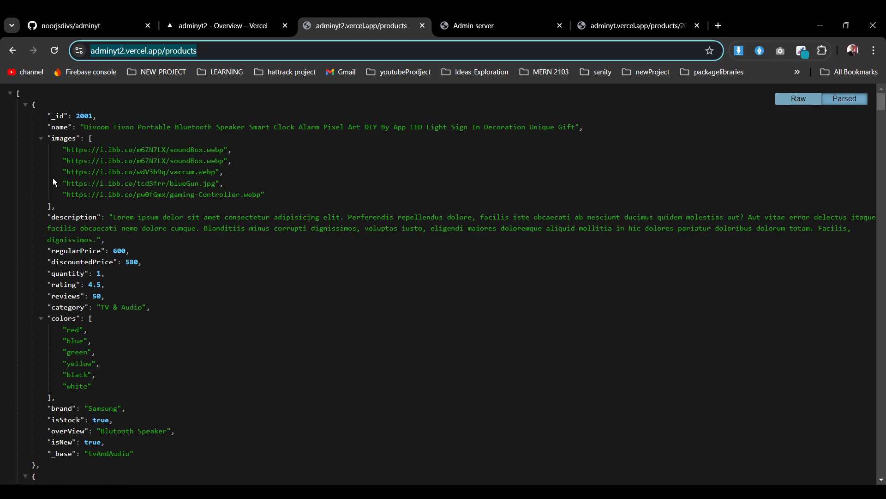
left_click(633, 26)
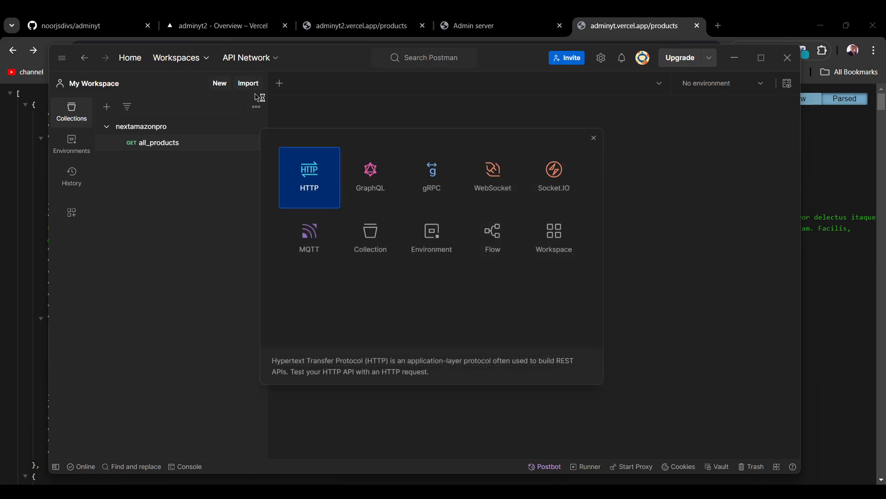
left_click(310, 178)
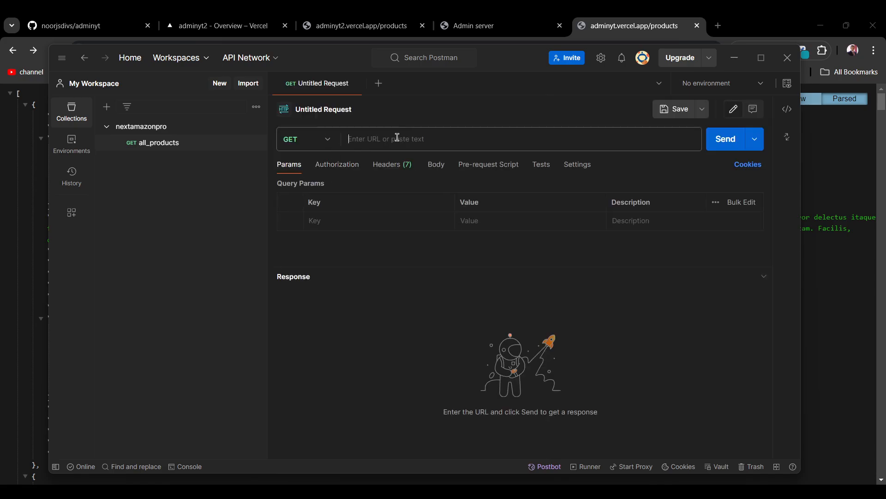
left_click(726, 138)
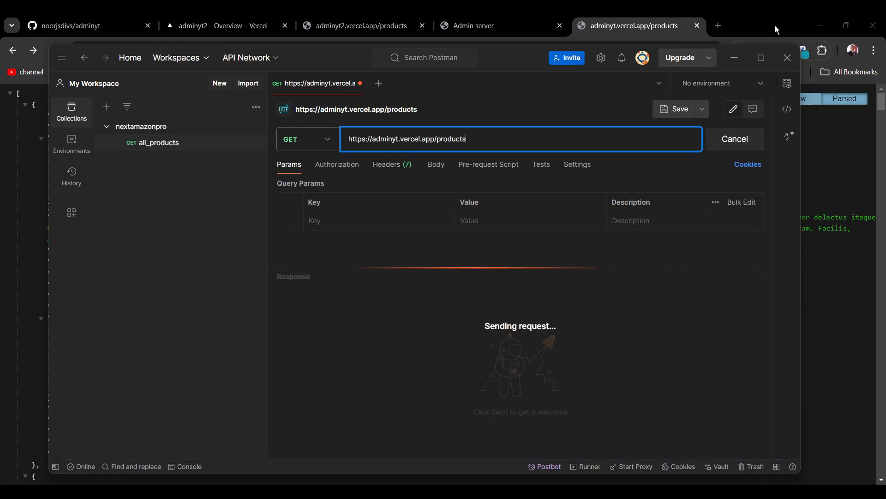
left_click(759, 57)
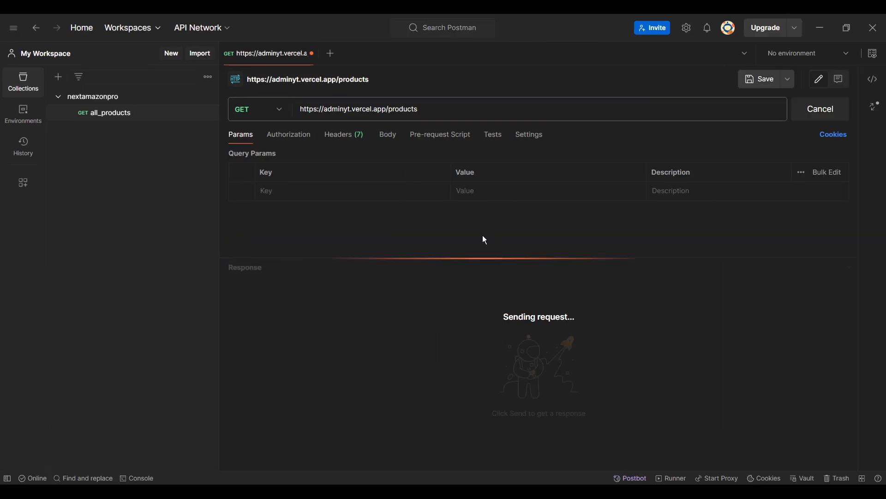
mouse_move(444, 311)
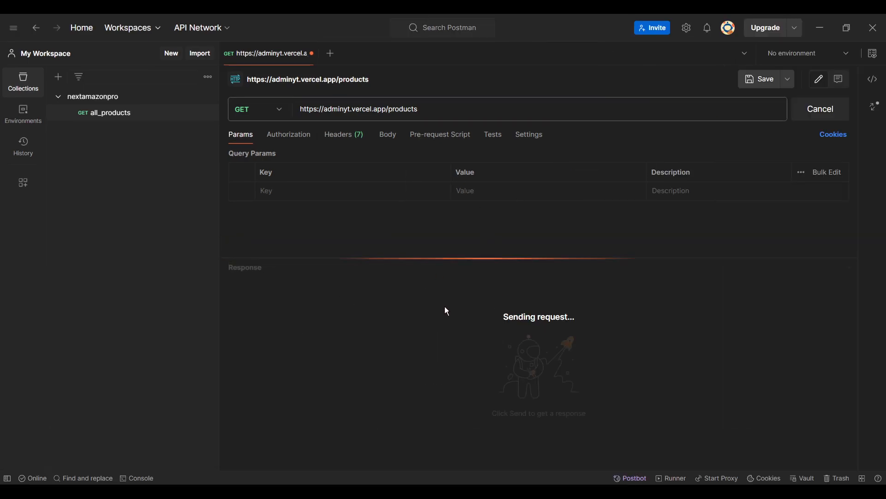
mouse_move(356, 306)
type("/")
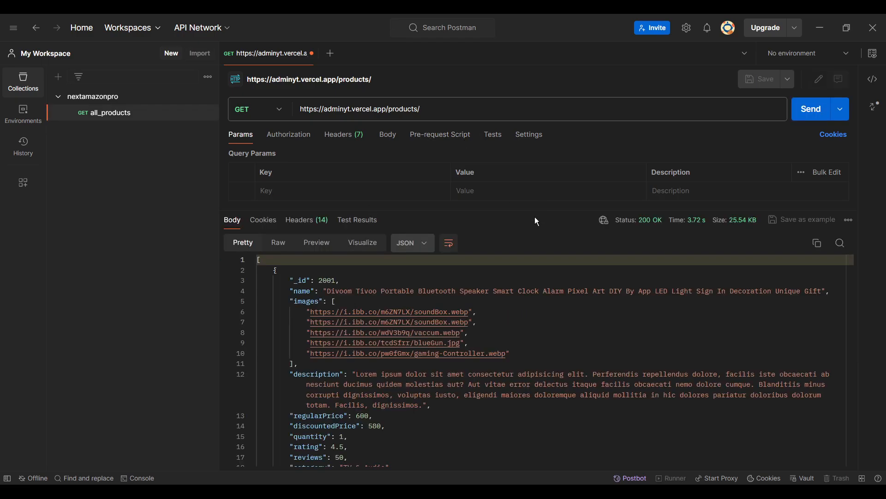
scroll("down", 3)
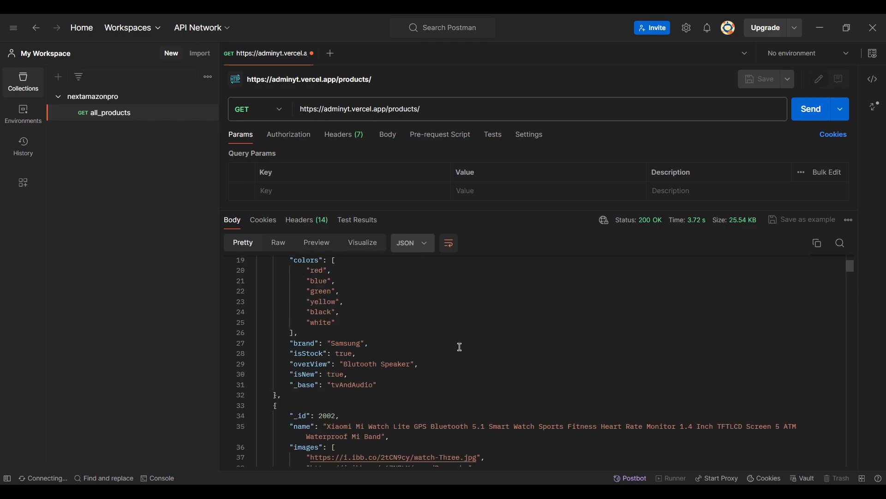
scroll("down", 3)
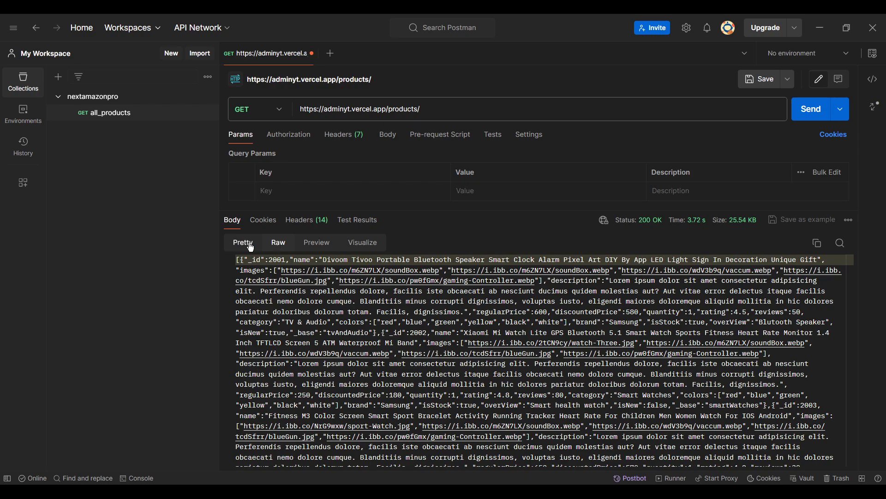
Fetch product 2001, then product 200156 which returns 404 'No product is available with this id'
left_click(243, 244)
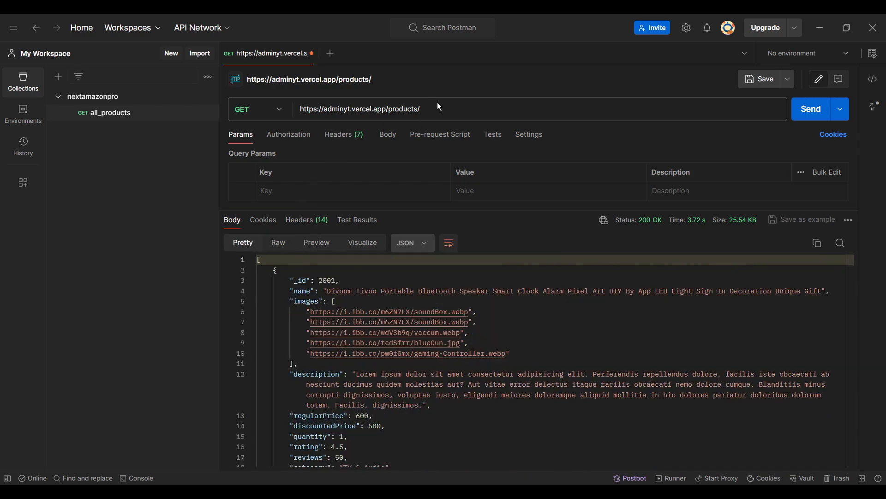
left_click(359, 109)
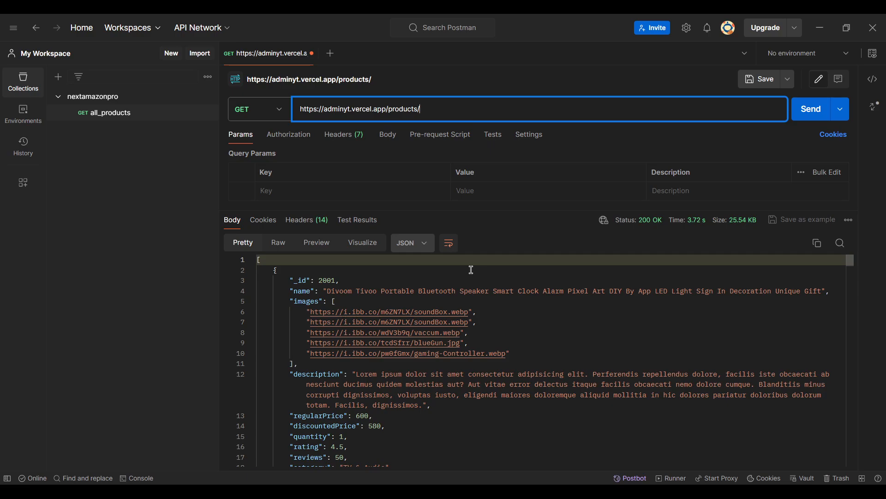
type("2001")
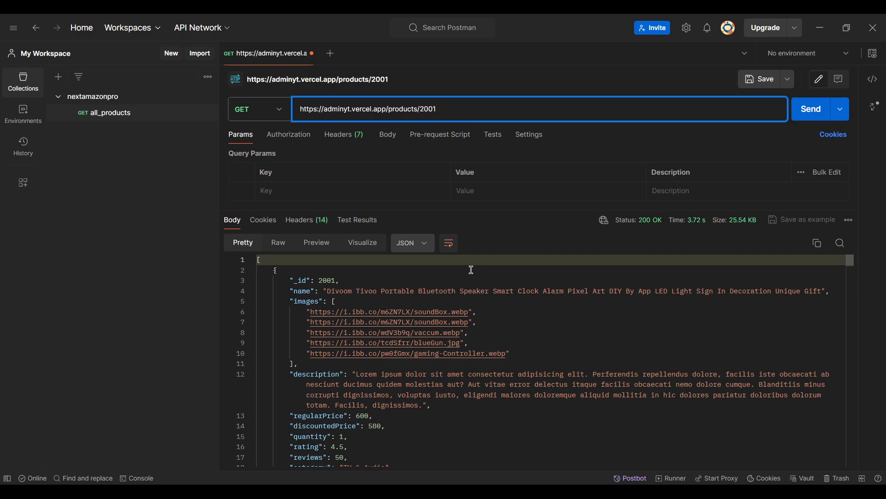
left_click(811, 109)
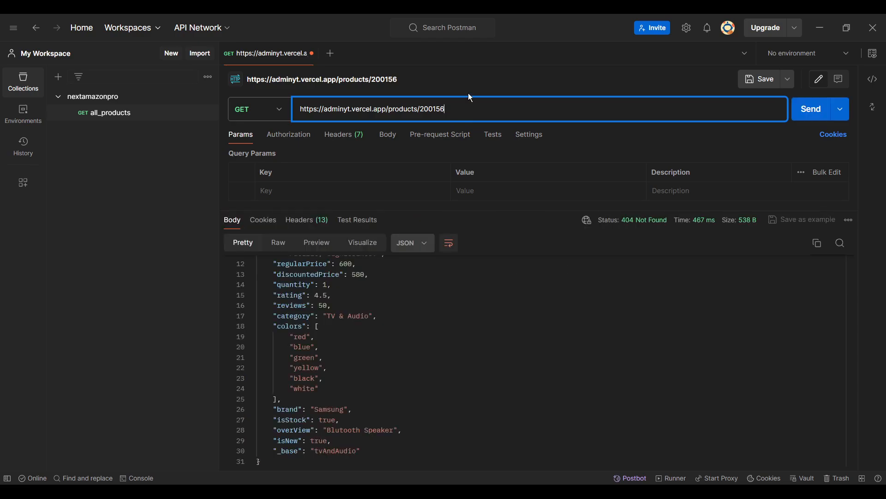
left_click(810, 109)
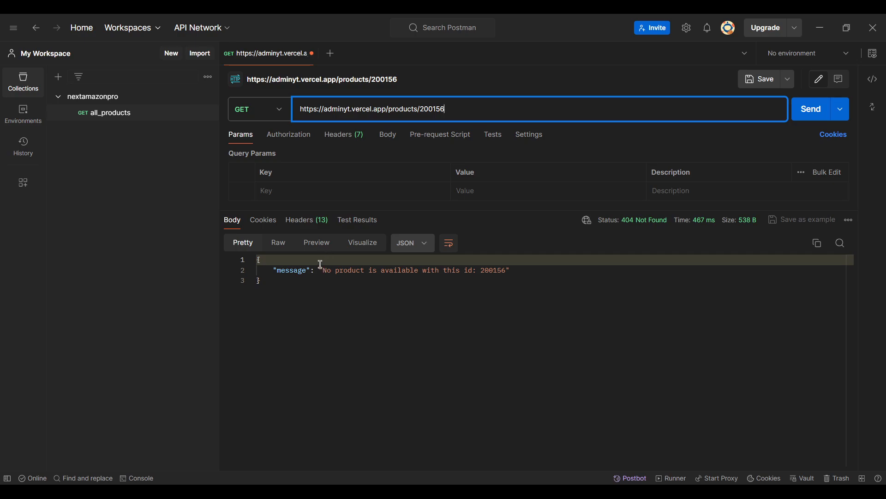
mouse_move(307, 289)
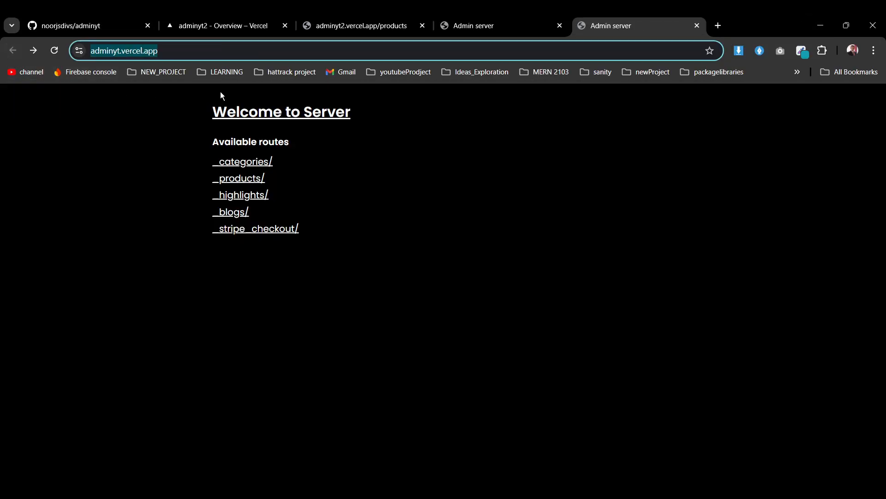
mouse_move(399, 362)
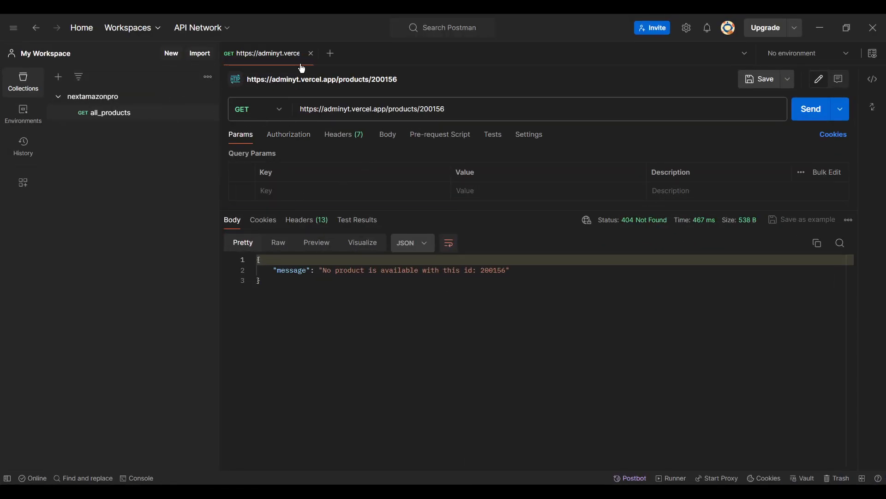
left_click(331, 54)
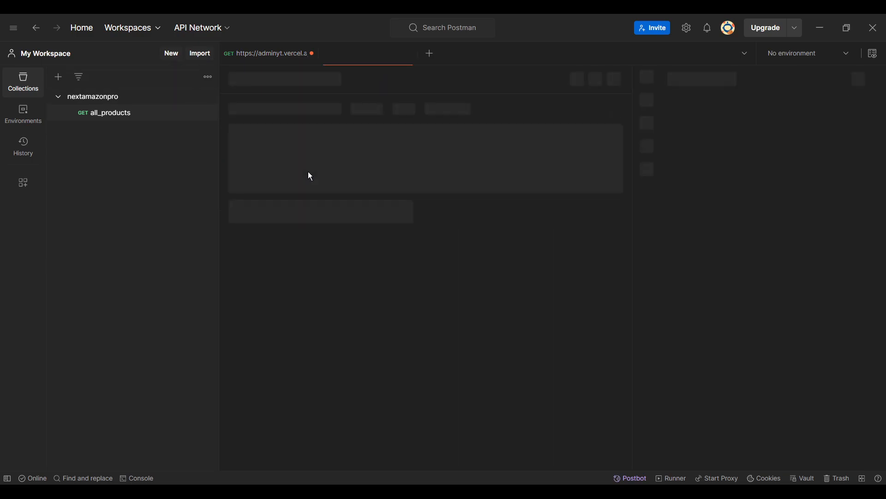
left_click(430, 54)
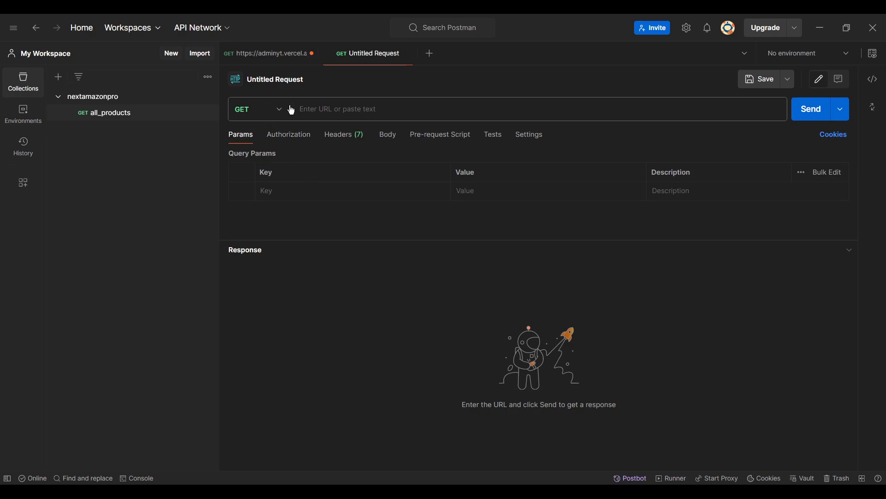
left_click(258, 109)
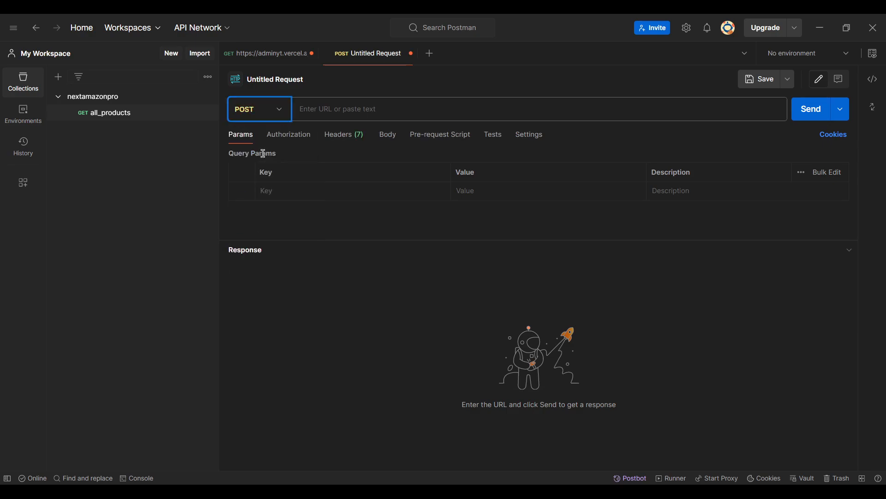
type("https://adminyt.vercel.app/checkout")
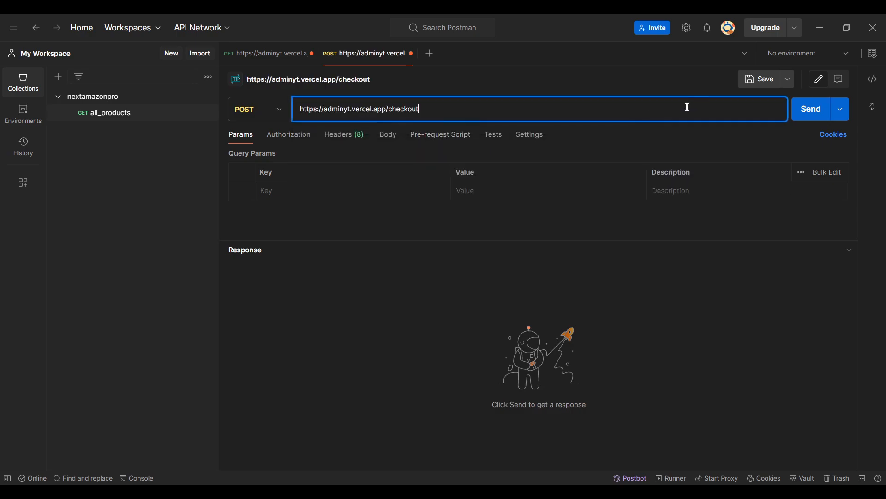
left_click(810, 109)
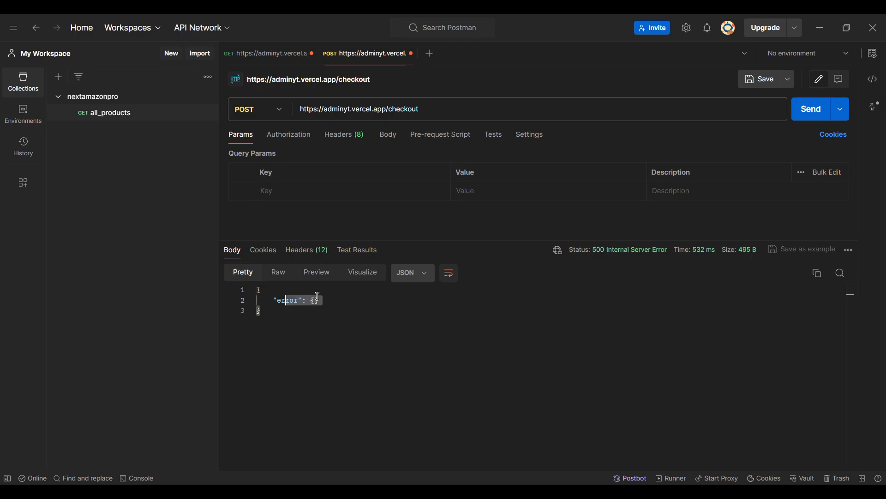
left_click(300, 249)
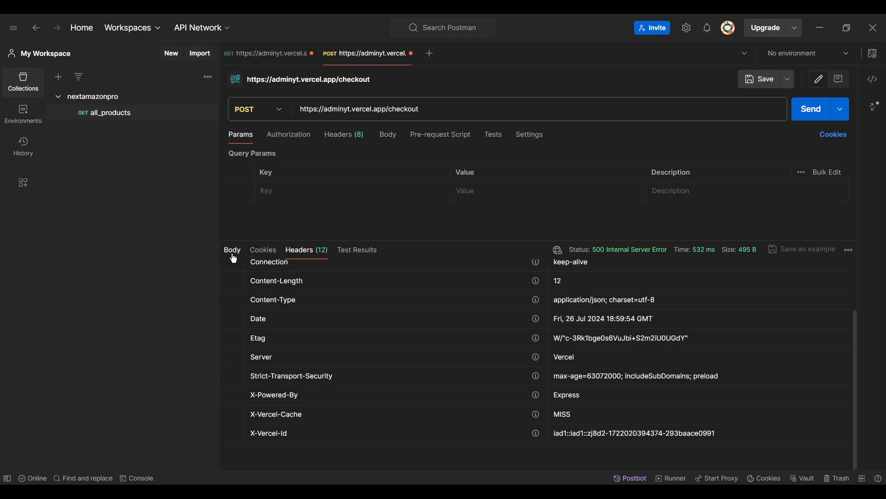
left_click(232, 250)
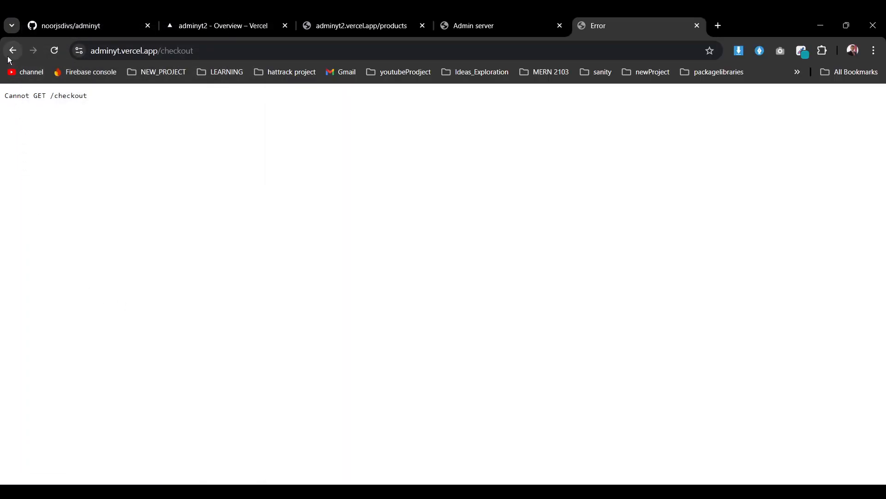
View the highlights route's three-entry JSON and go back to the welcome page of routes
left_click(12, 50)
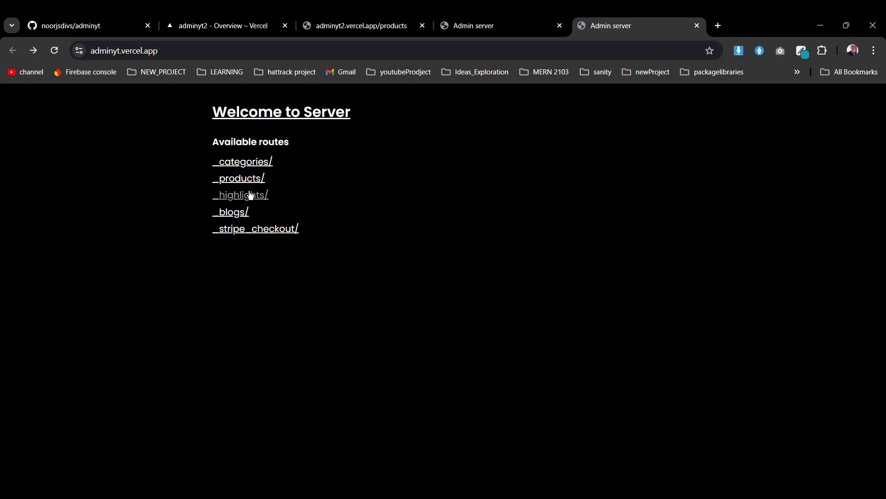
left_click(240, 195)
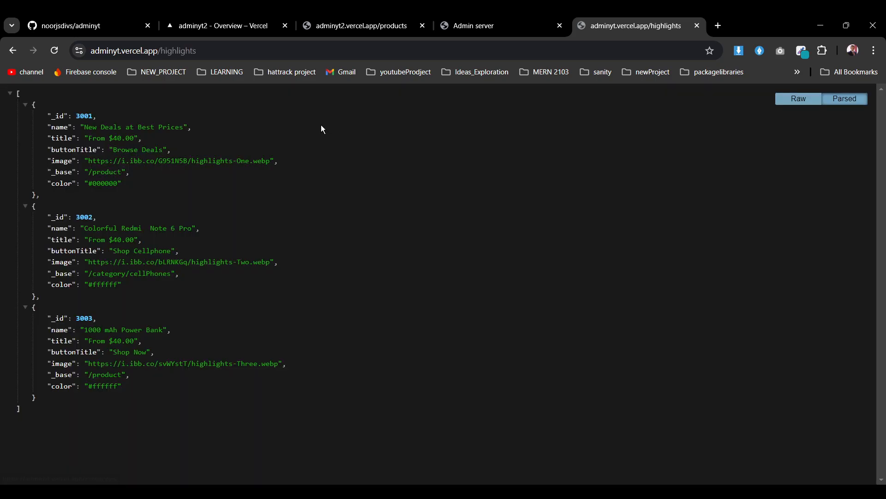
left_click(12, 50)
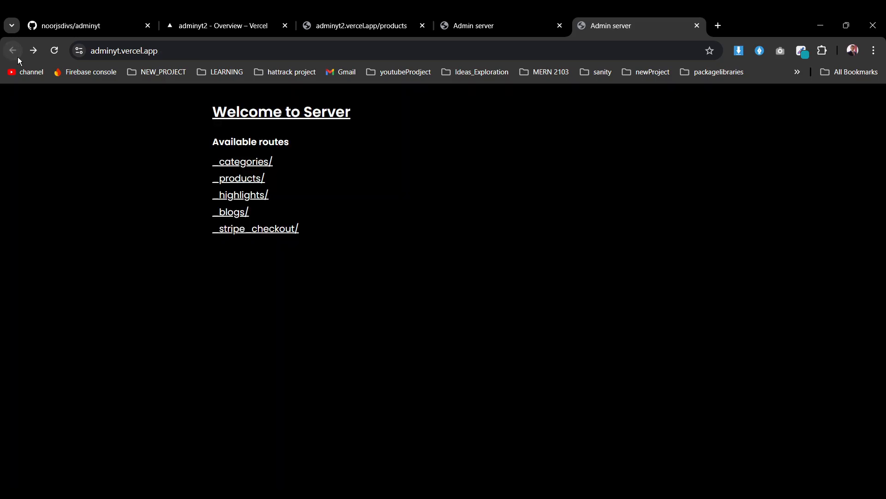
mouse_move(27, 76)
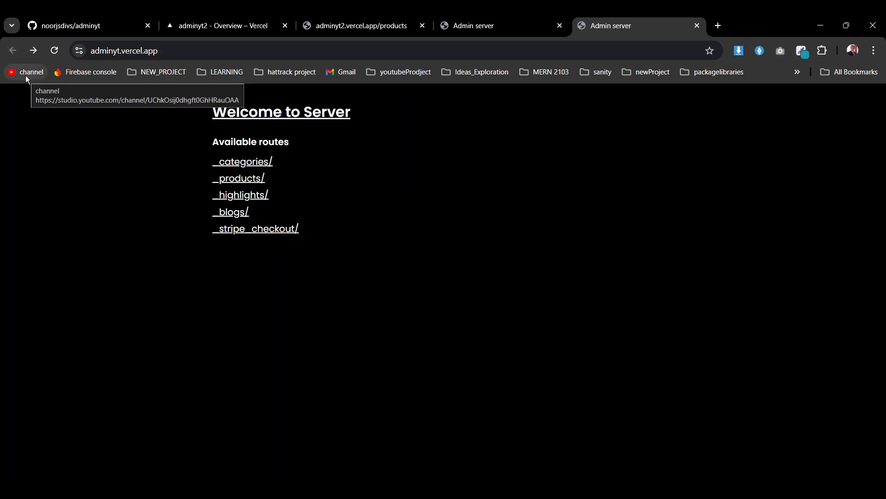
mouse_move(214, 325)
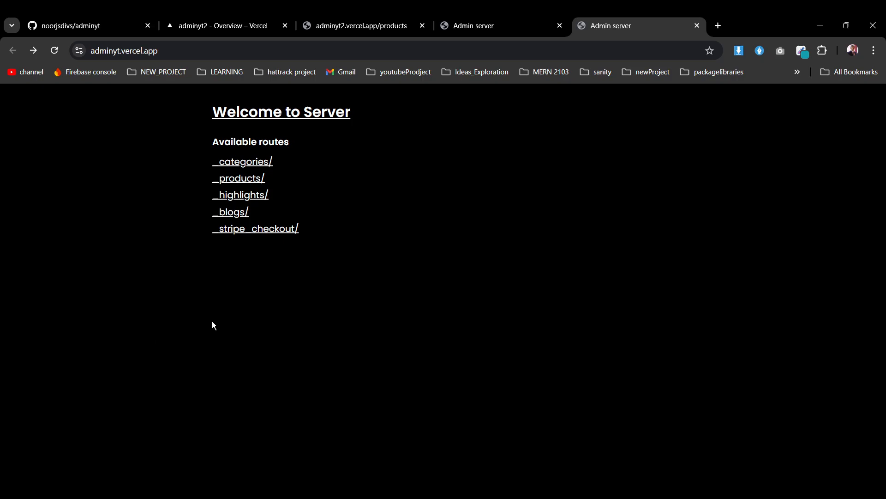
mouse_move(258, 352)
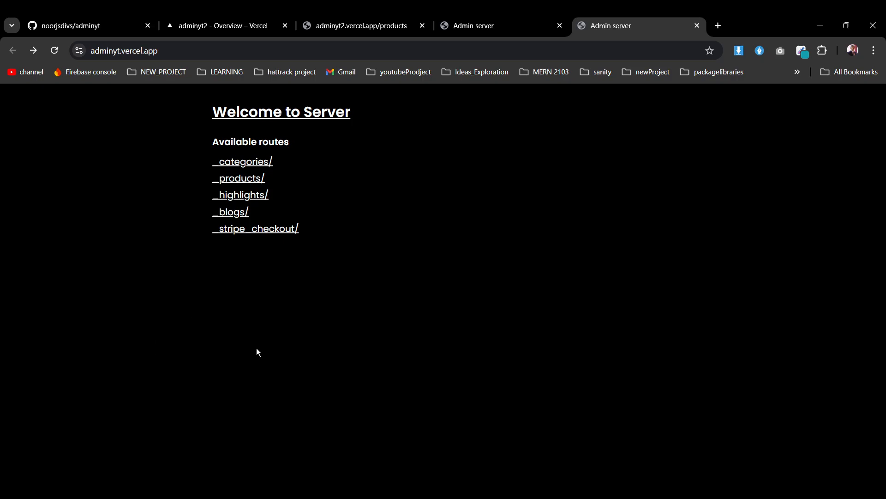